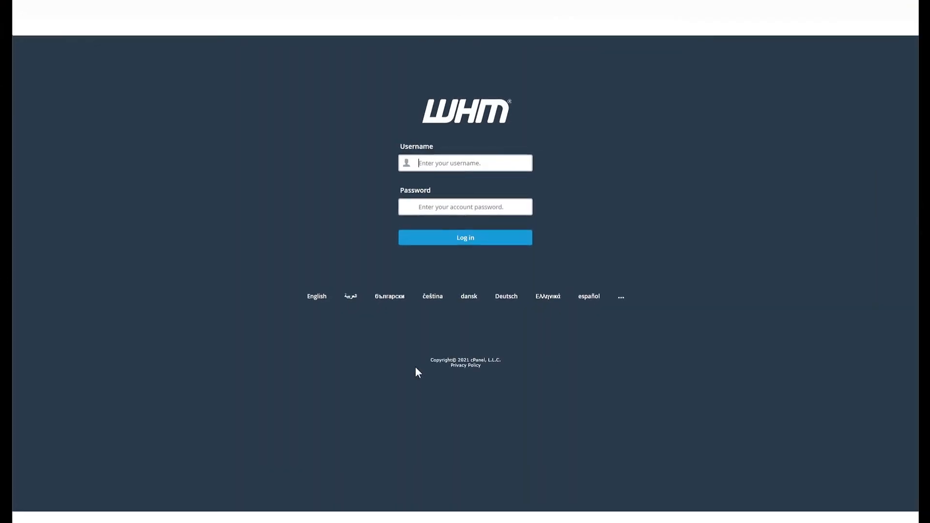
# Step: Log in to WHM as root using the saved username and the password
pyautogui.click(466, 163)
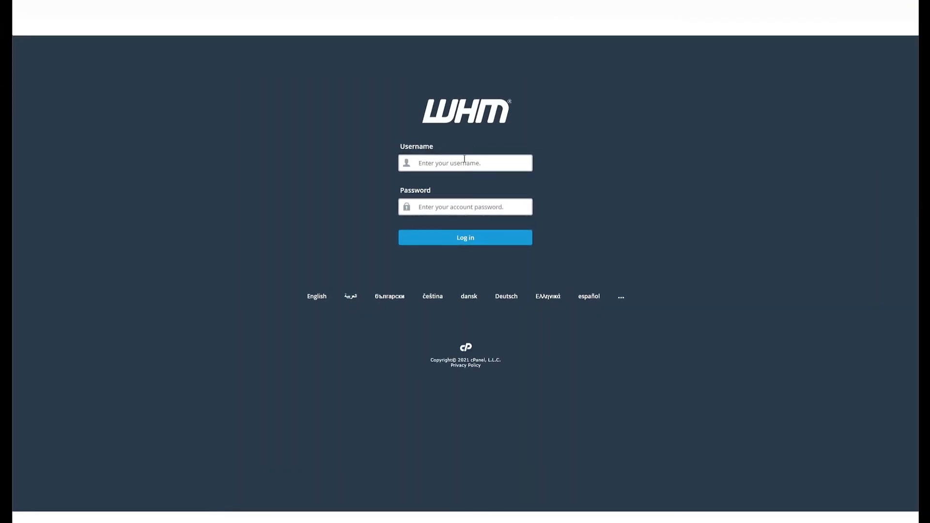
pyautogui.click(465, 163)
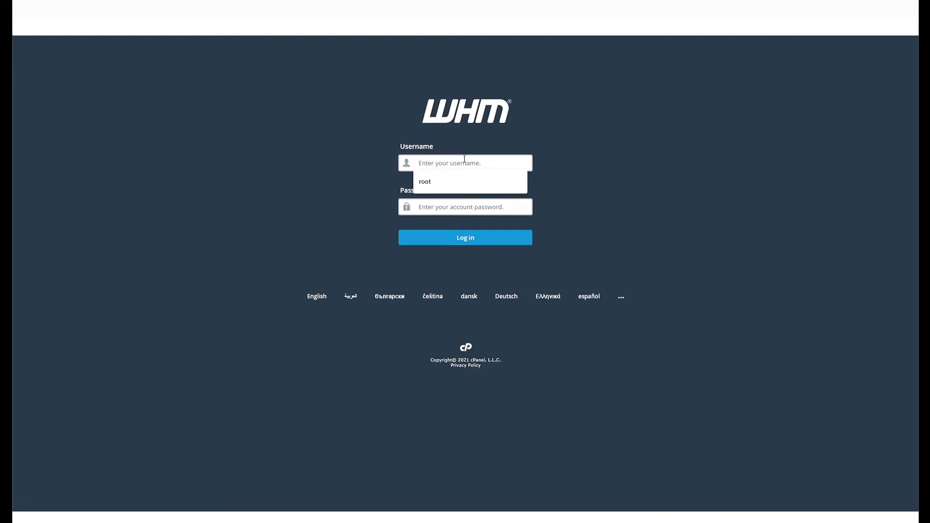
pyautogui.click(425, 181)
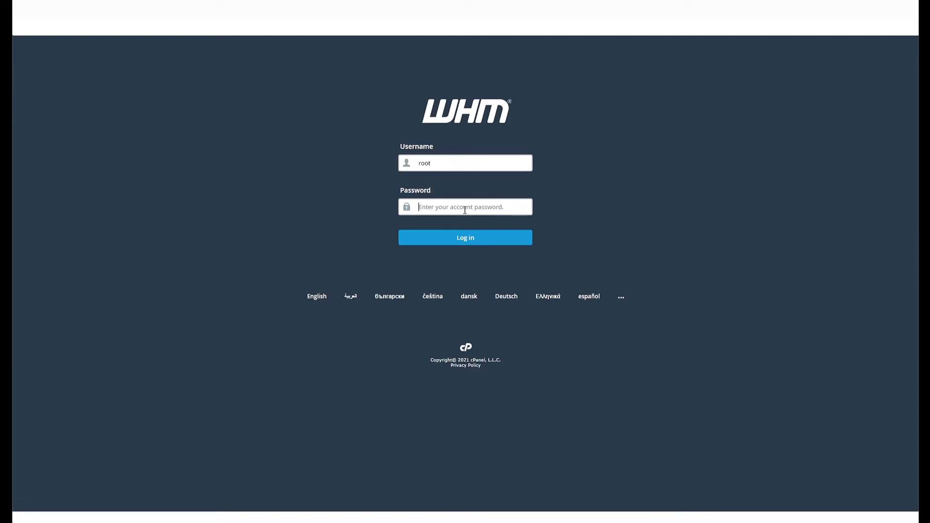
pyautogui.write('password')
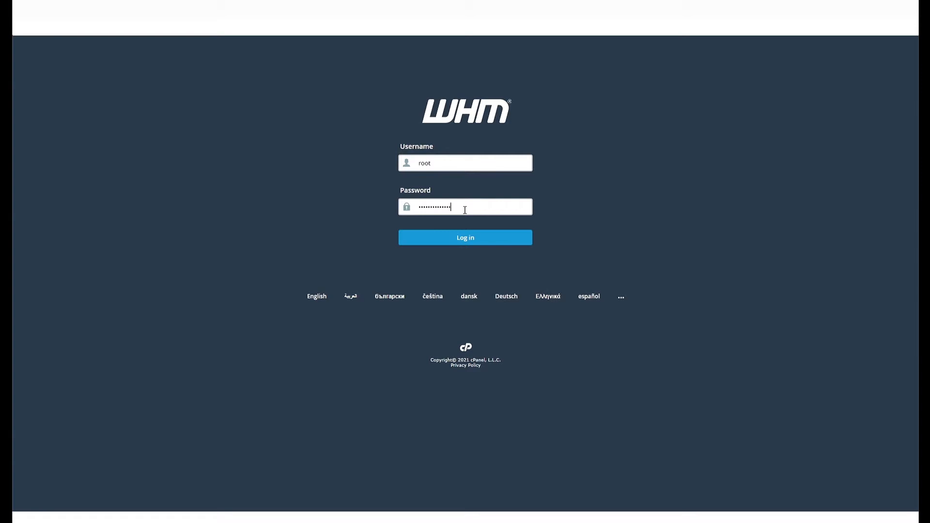
pyautogui.click(465, 238)
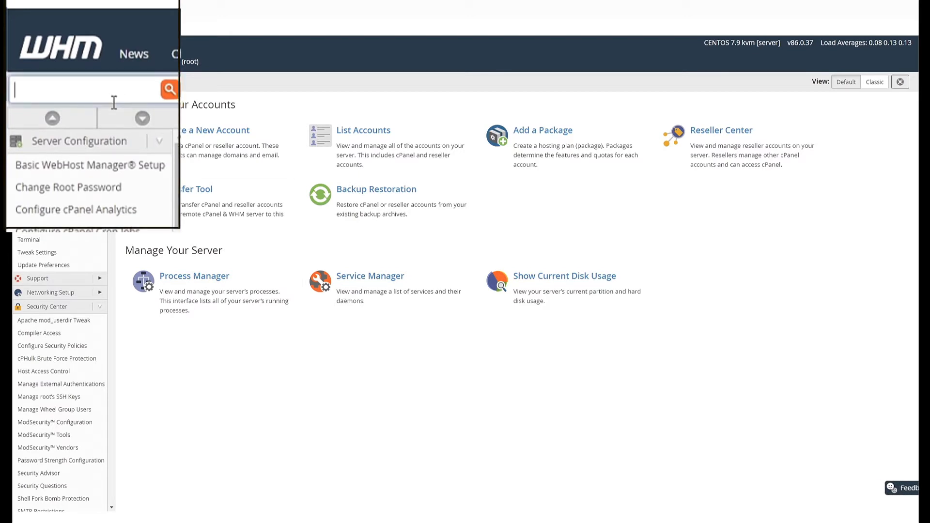
# Step: Search 'easy' in the WHM sidebar to reach Software > EasyApache 4
pyautogui.write('easy')
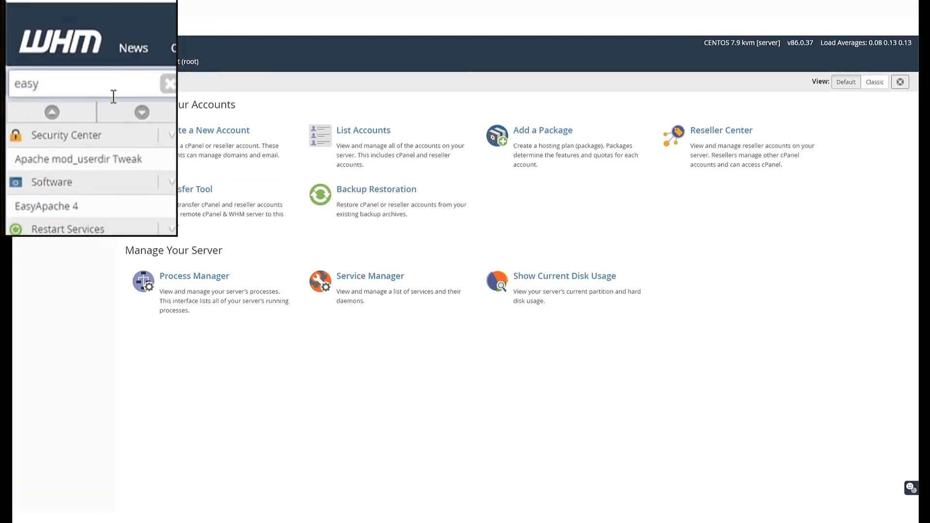
pyautogui.scroll(-3)
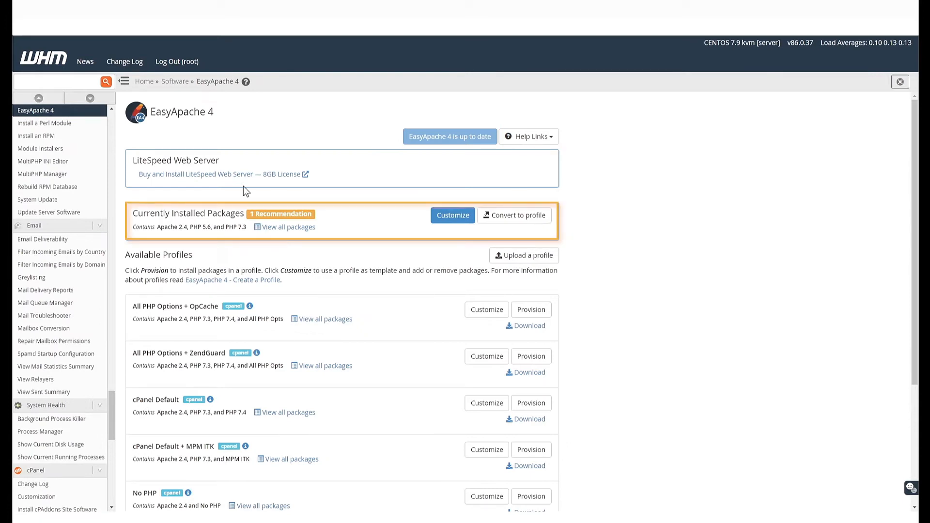
pyautogui.moveTo(228, 218)
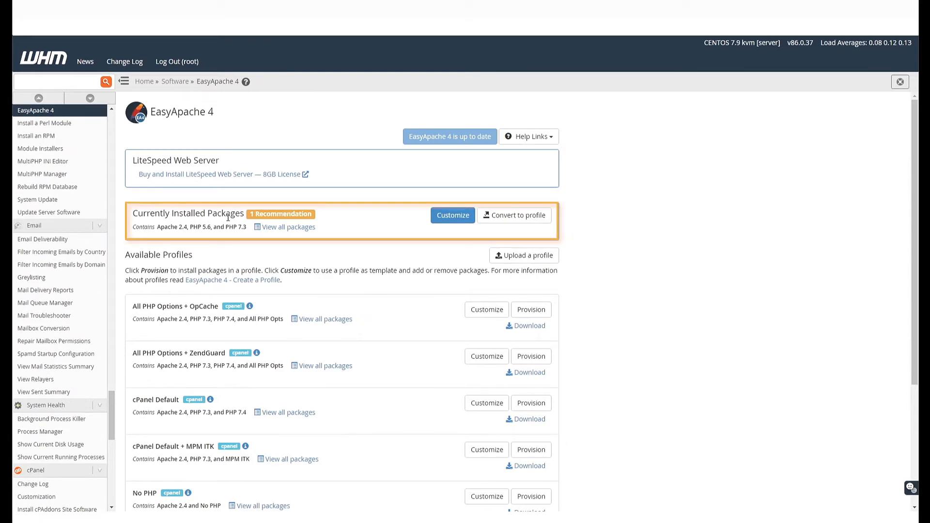
# Step: Customize the installed packages, switching Apache MPM to mod_mpm_event and accepting the prefork removal
pyautogui.click(453, 215)
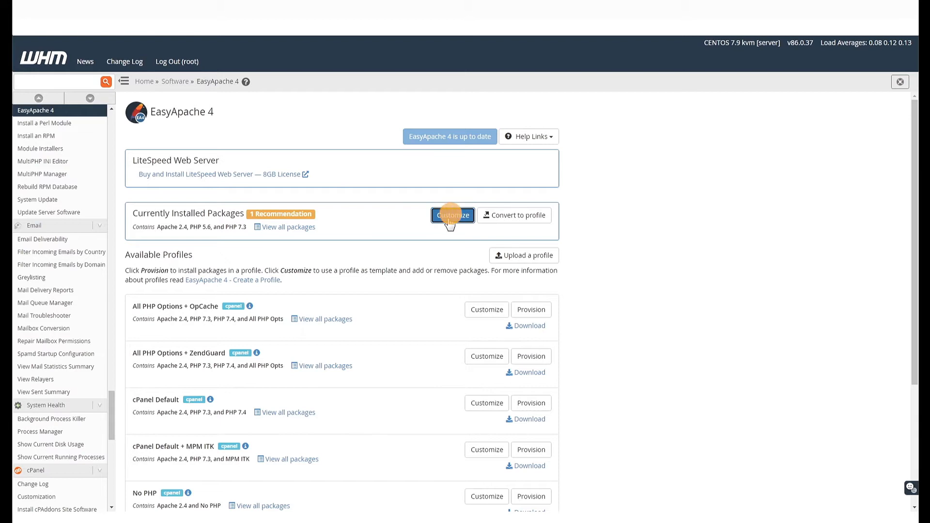
pyautogui.click(453, 215)
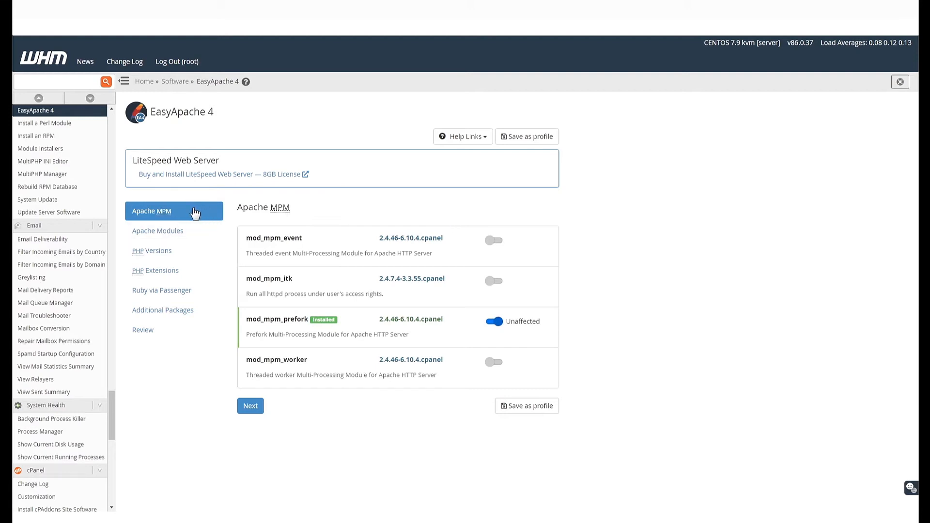
pyautogui.moveTo(190, 314)
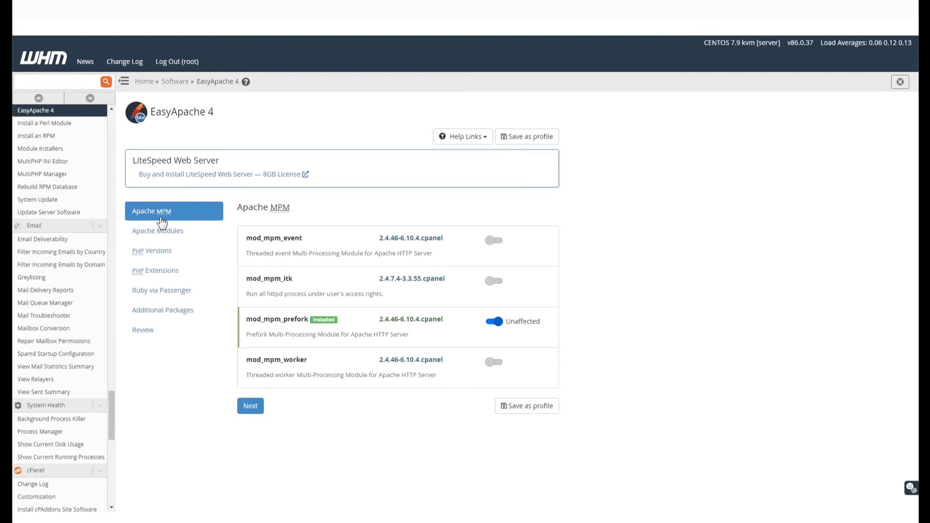
pyautogui.moveTo(340, 366)
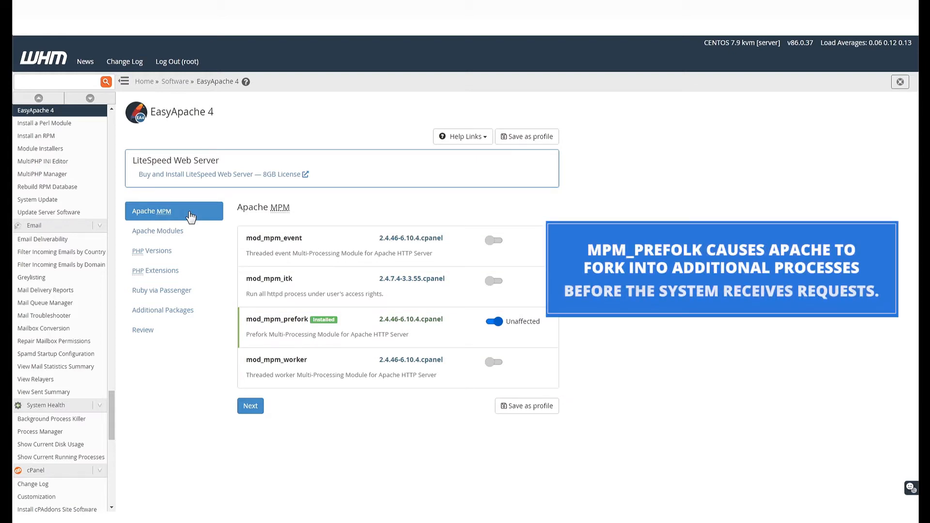
pyautogui.moveTo(325, 213)
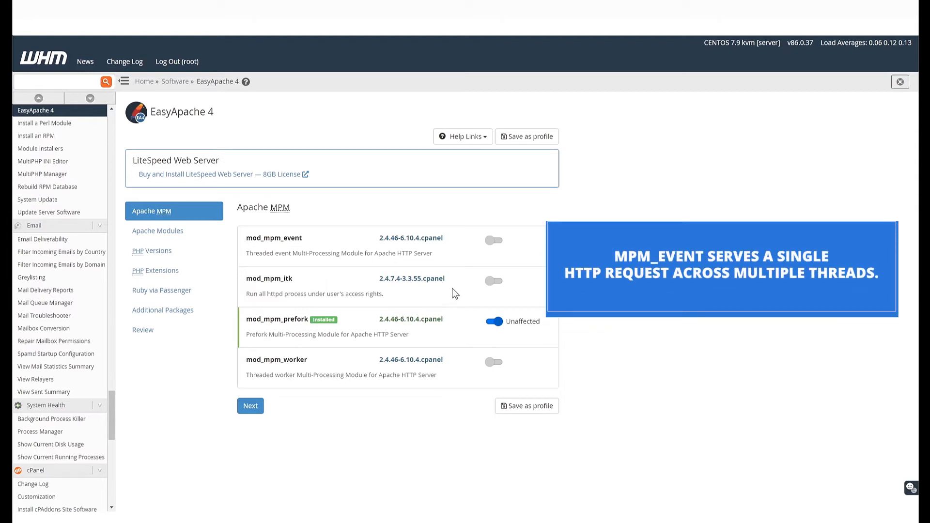
pyautogui.click(493, 240)
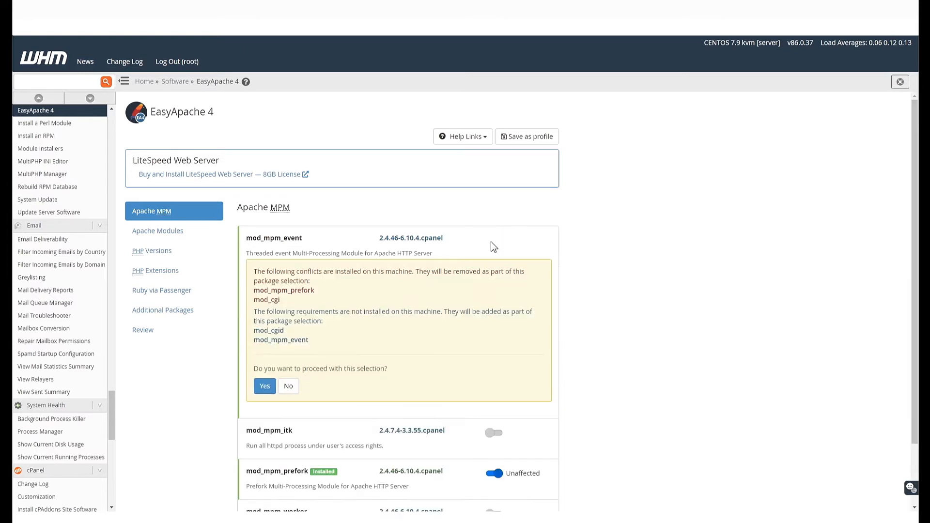
pyautogui.moveTo(369, 290)
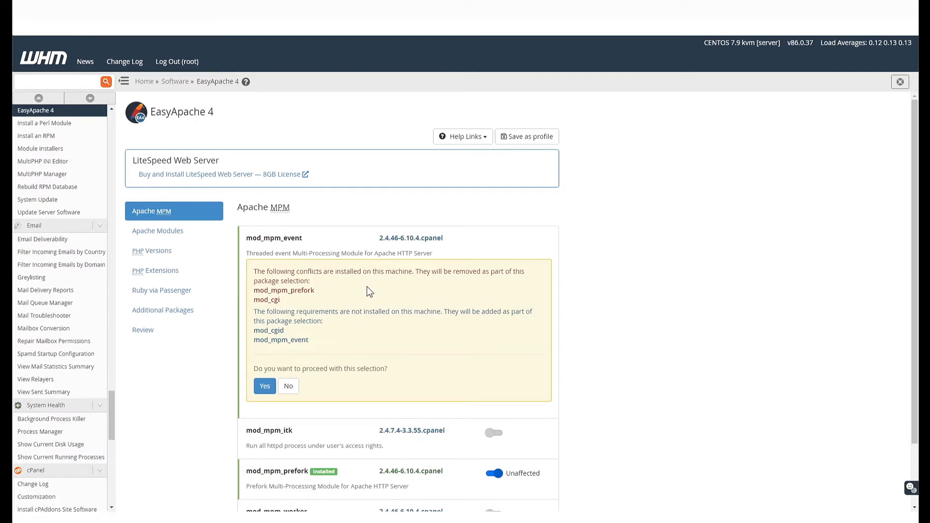
pyautogui.scroll(-3)
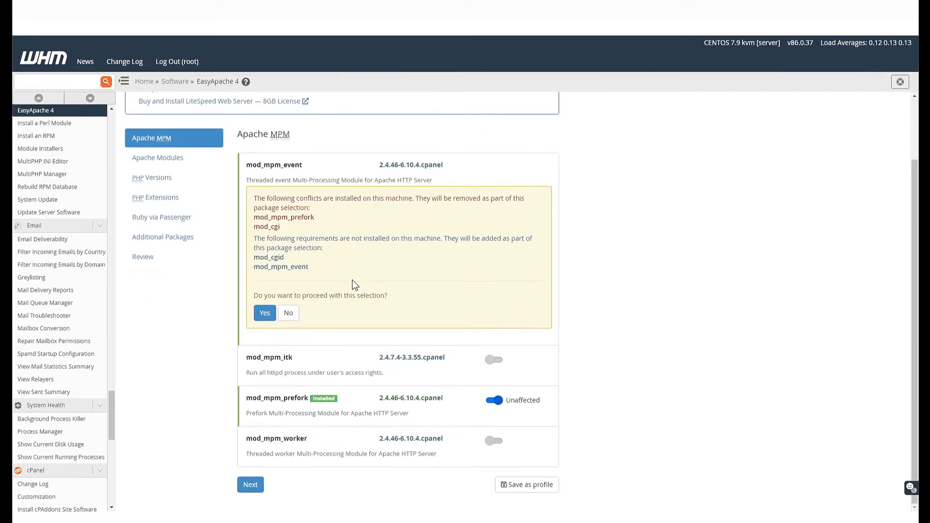
pyautogui.click(264, 313)
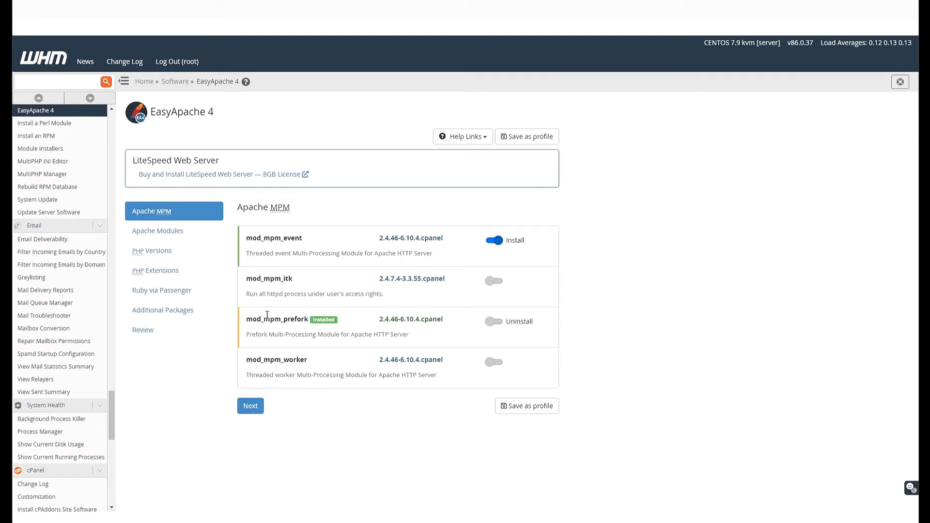
pyautogui.moveTo(225, 274)
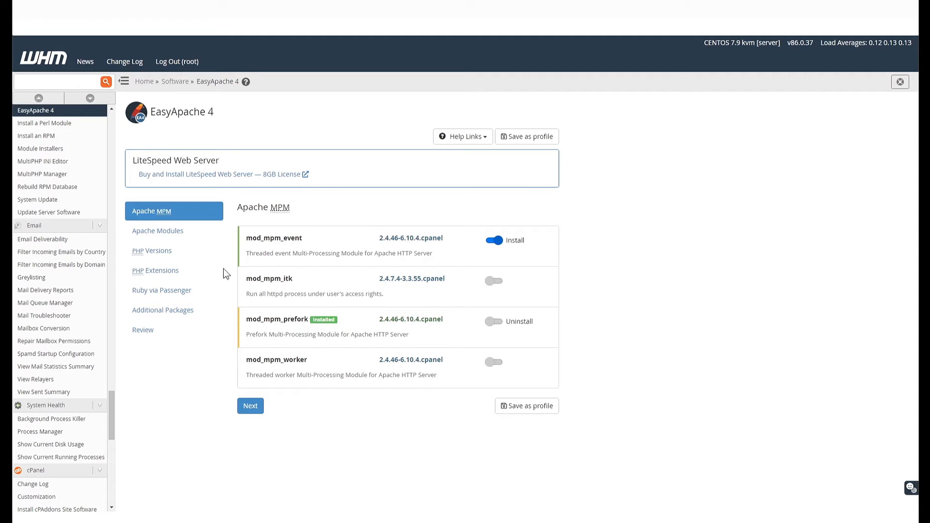
# Step: In Apache Modules, search 'bro' and switch mod_brotli on for install
pyautogui.click(157, 231)
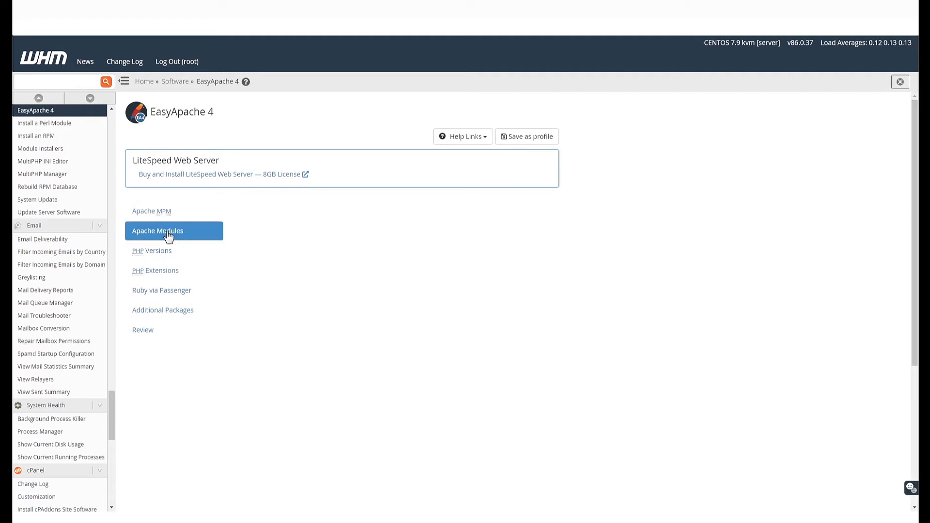
pyautogui.click(174, 231)
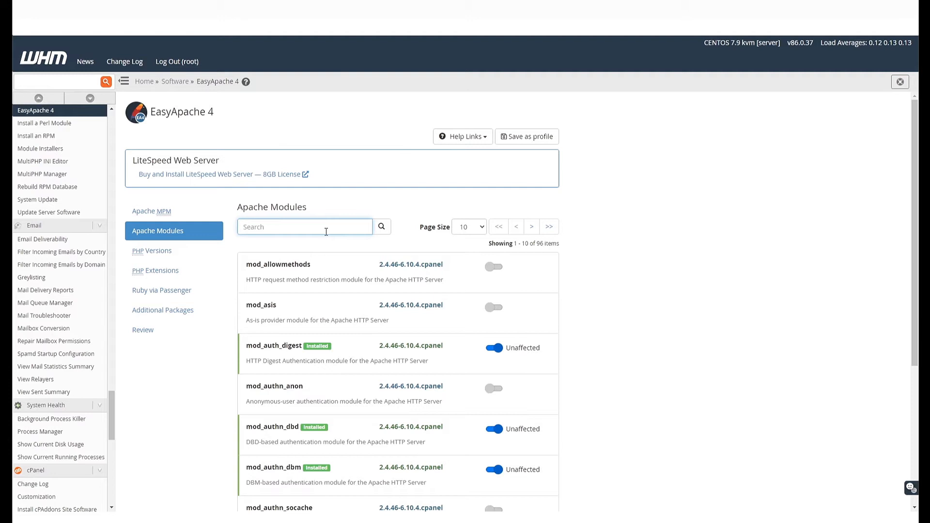
pyautogui.write('brotl')
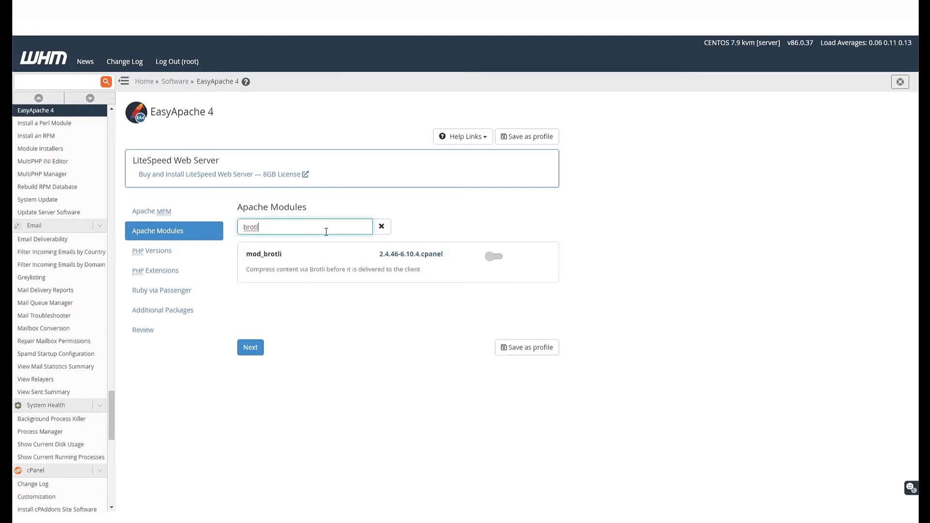
pyautogui.click(493, 256)
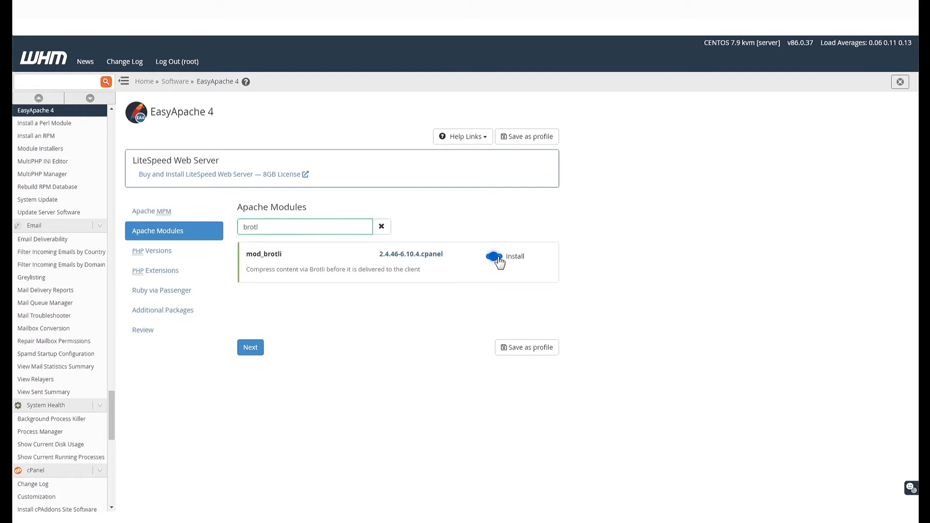
pyautogui.click(494, 256)
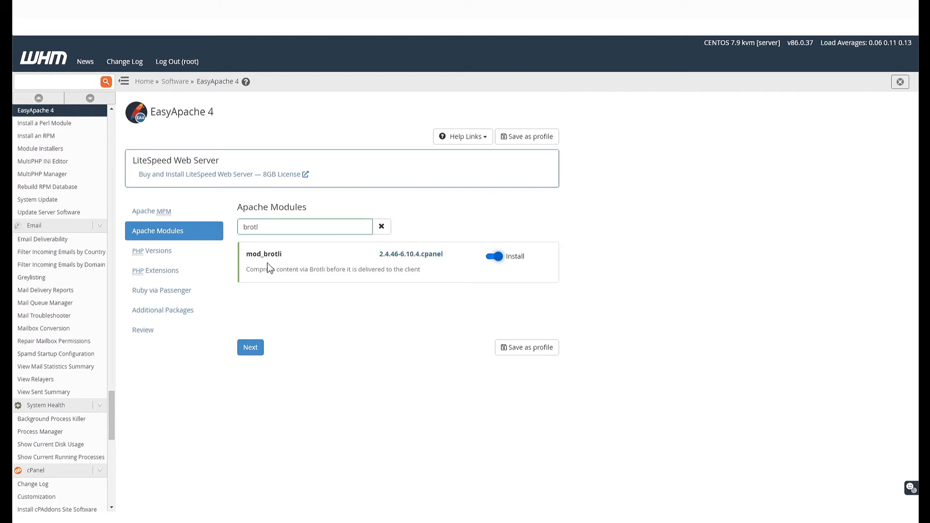
# Step: In PHP Versions, switch php74 on with 'PHP 7.4 and Extensions'
pyautogui.click(152, 250)
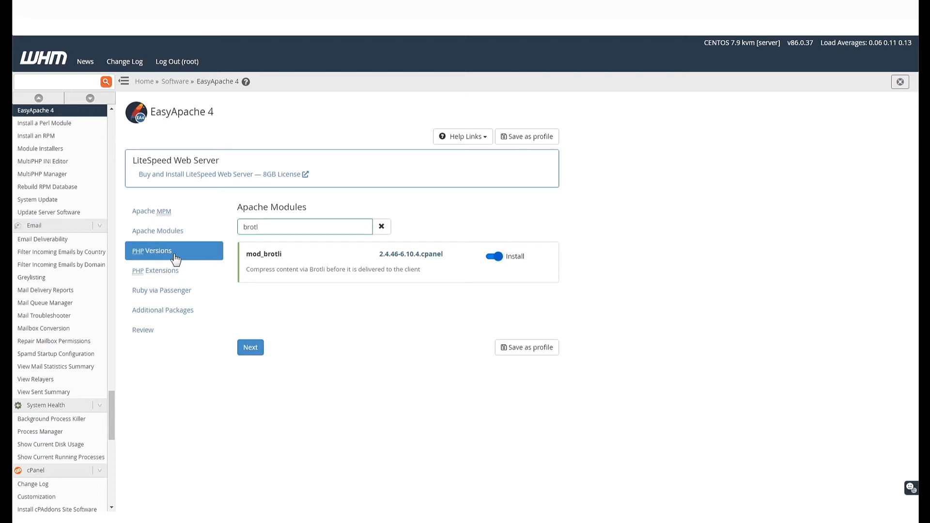
pyautogui.click(152, 250)
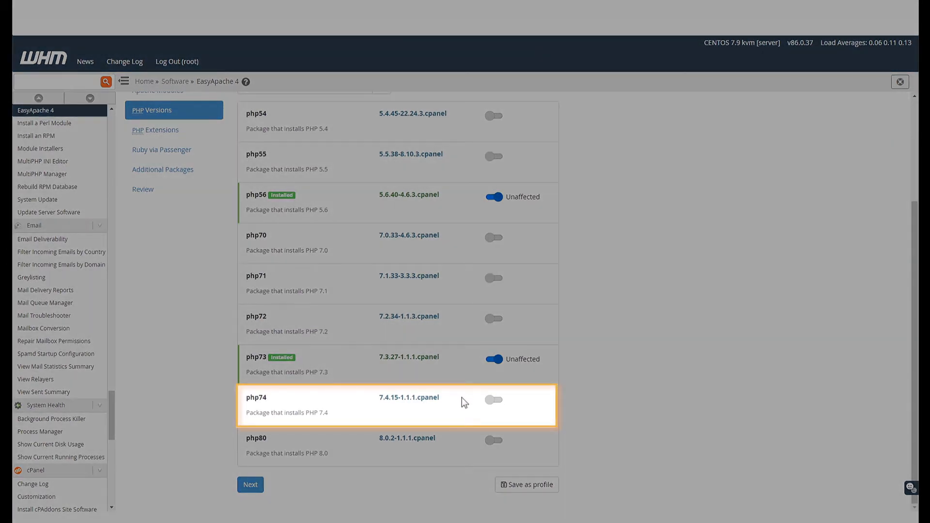
pyautogui.moveTo(286, 411)
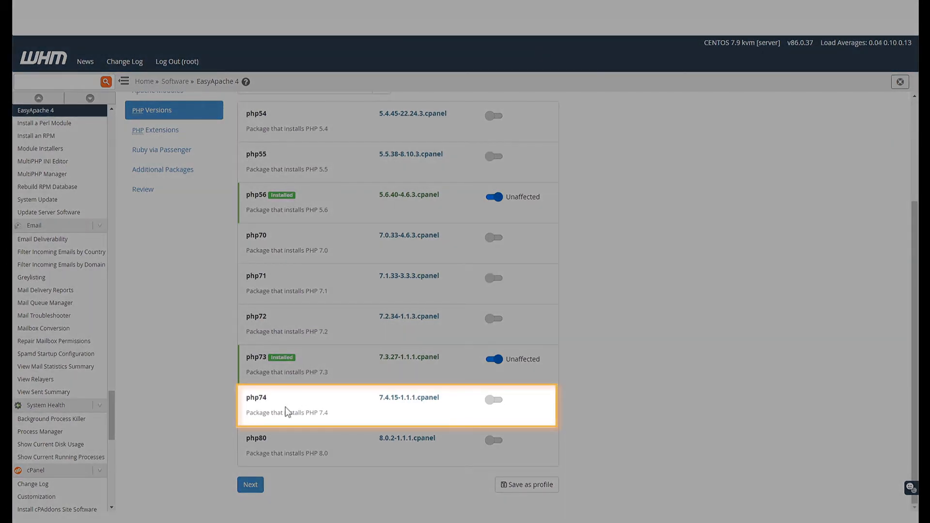
pyautogui.moveTo(383, 420)
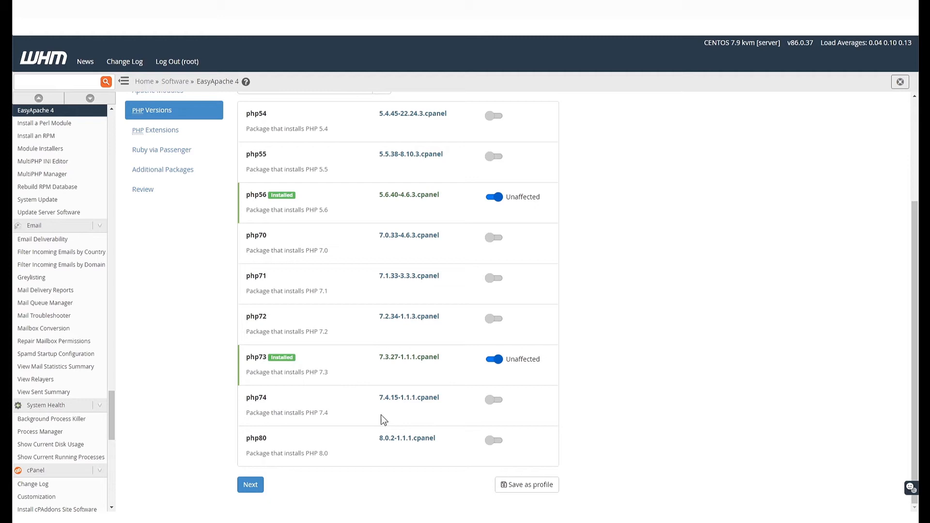
pyautogui.moveTo(495, 411)
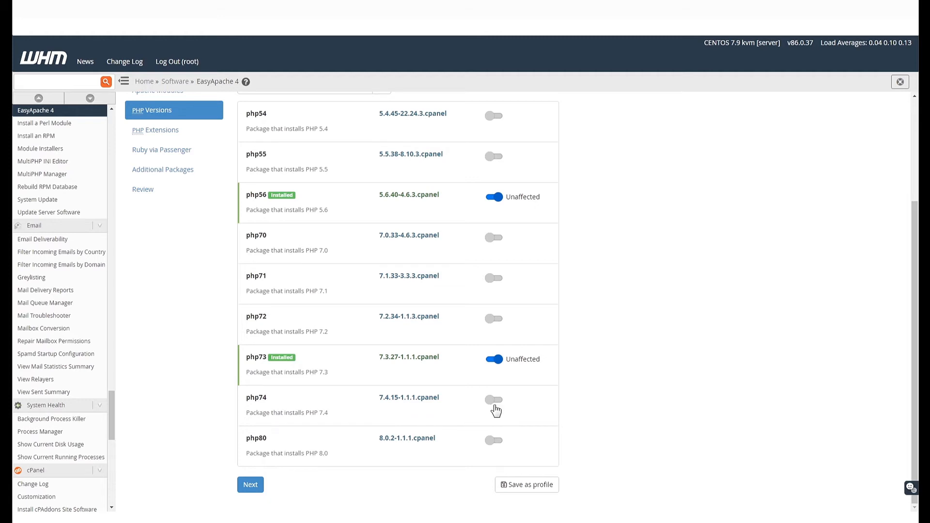
pyautogui.click(493, 399)
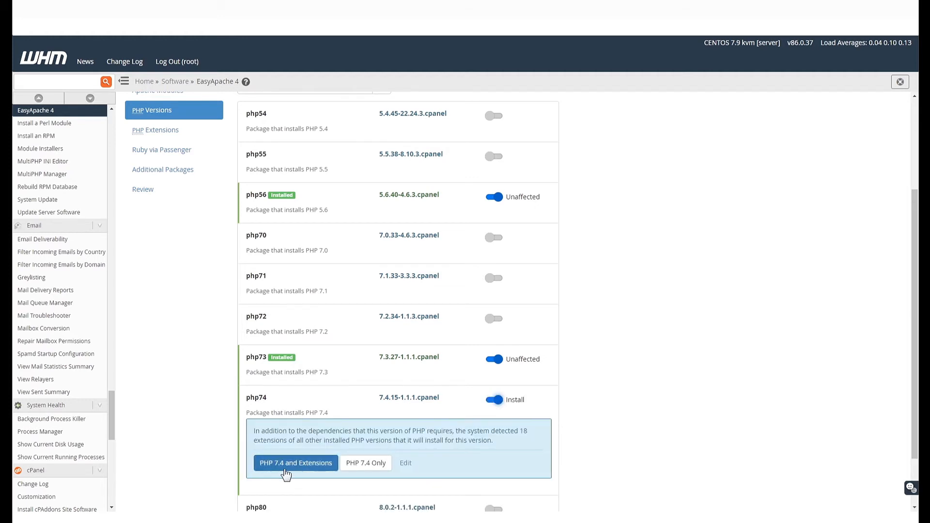
pyautogui.moveTo(290, 469)
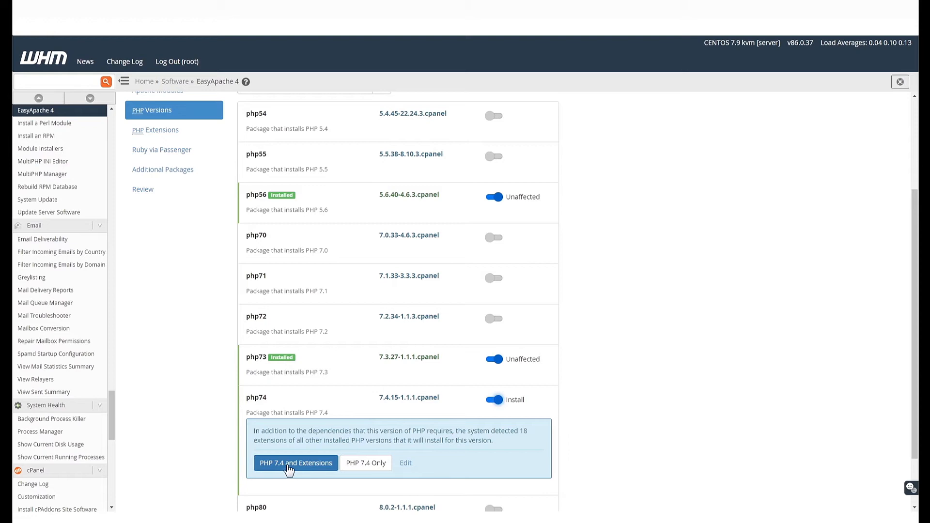
pyautogui.click(295, 463)
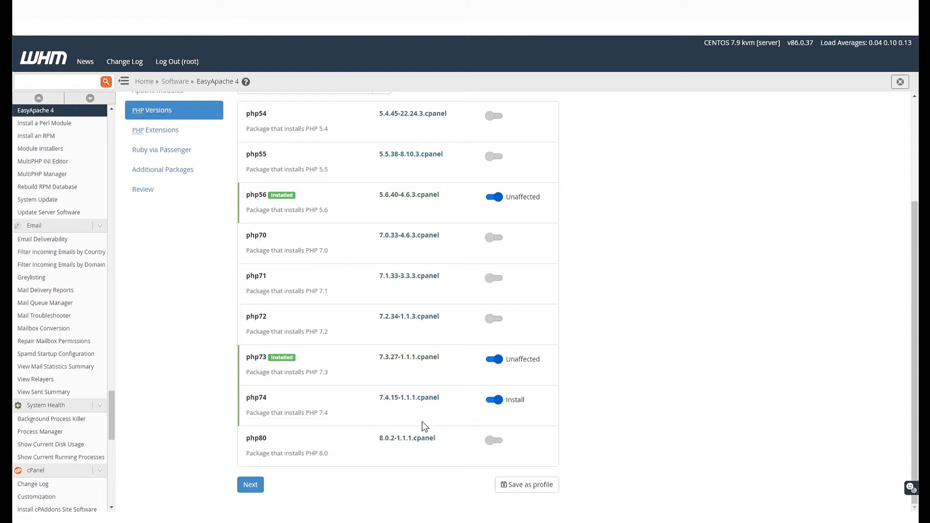
pyautogui.moveTo(539, 418)
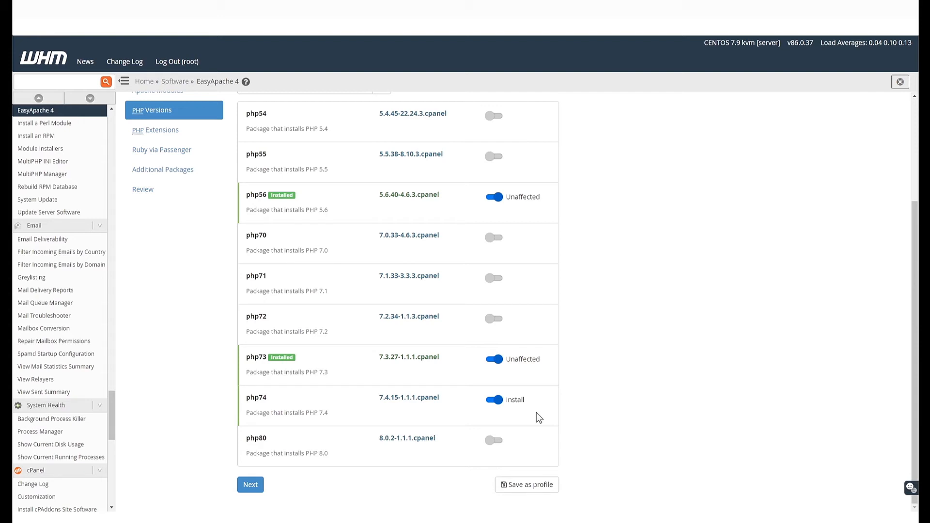
pyautogui.moveTo(237, 232)
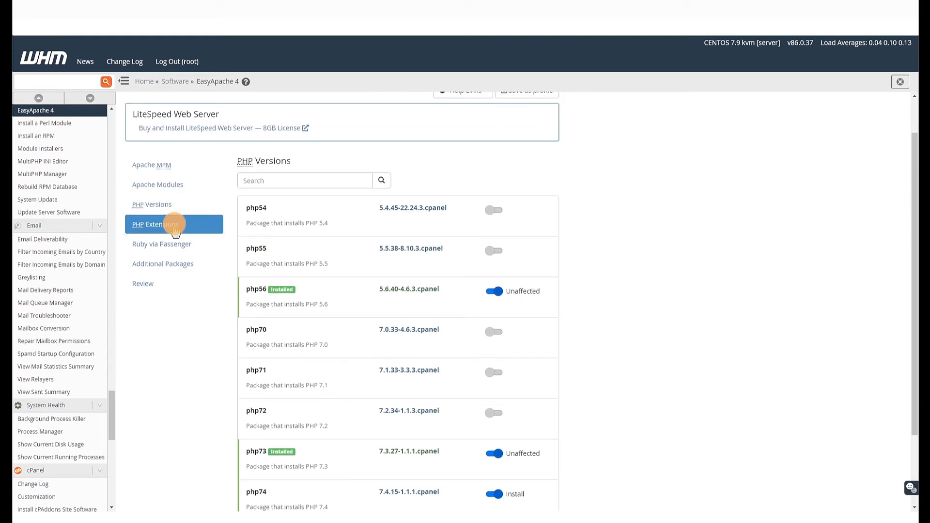
# Step: In PHP Extensions, filter to php74, search 'icon', switch php74-php-iconv on, then clear the search
pyautogui.click(155, 224)
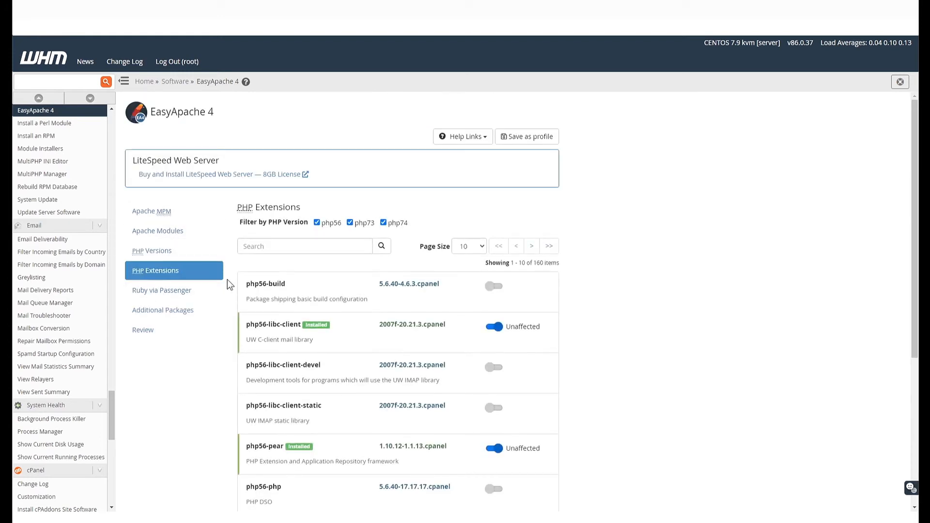
pyautogui.click(304, 245)
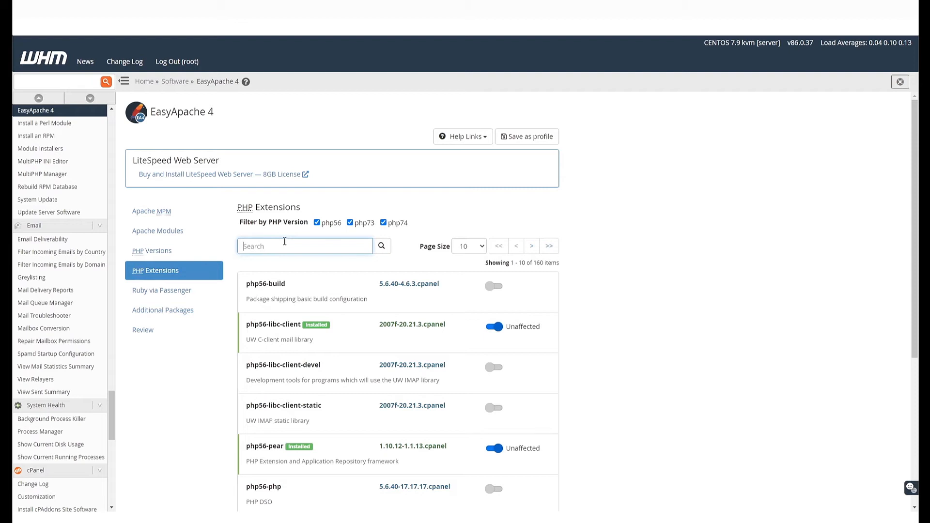
pyautogui.moveTo(323, 226)
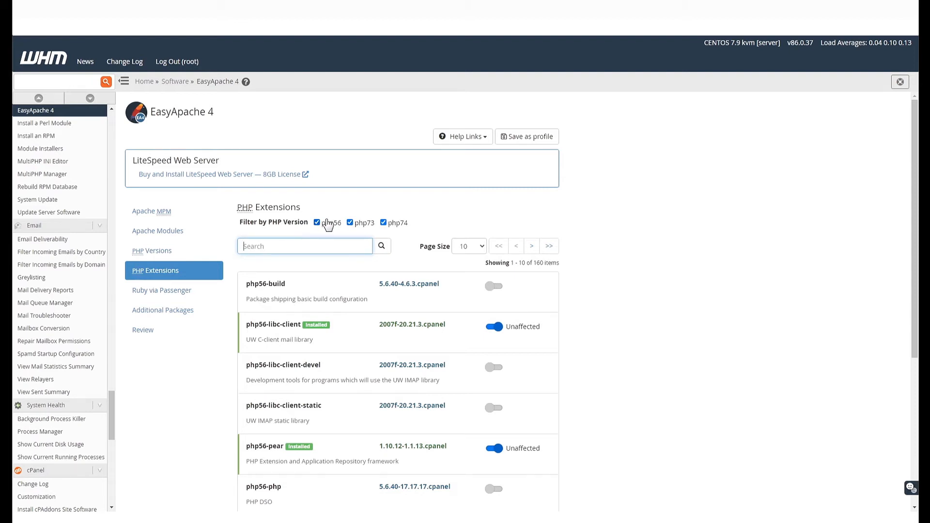
pyautogui.click(318, 223)
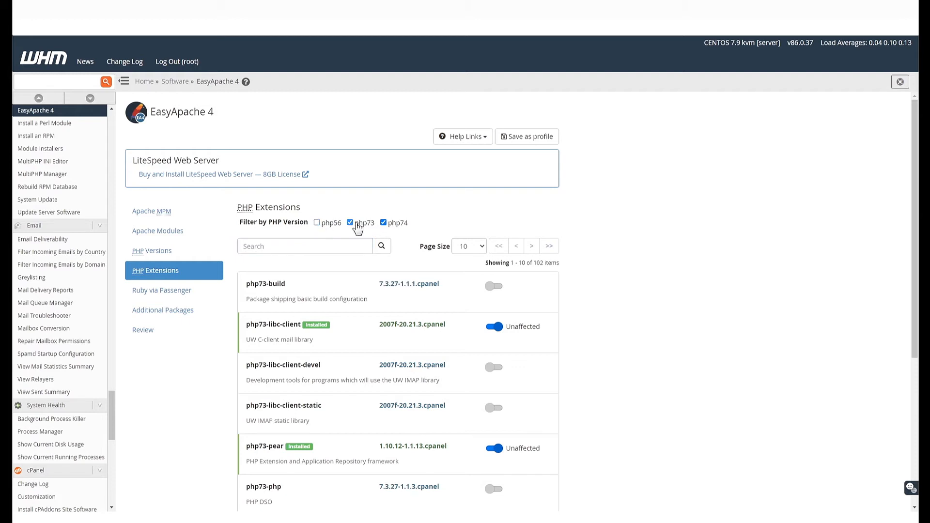
pyautogui.click(350, 223)
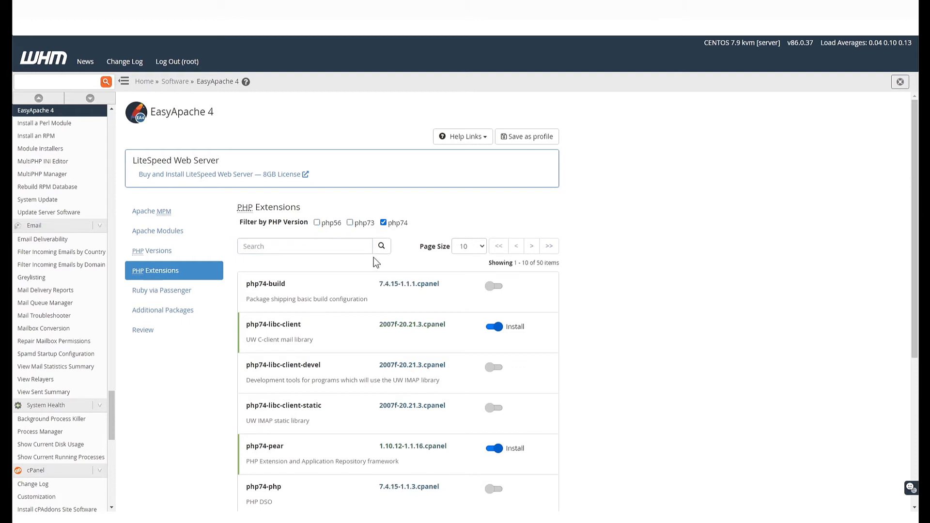
pyautogui.write('icon')
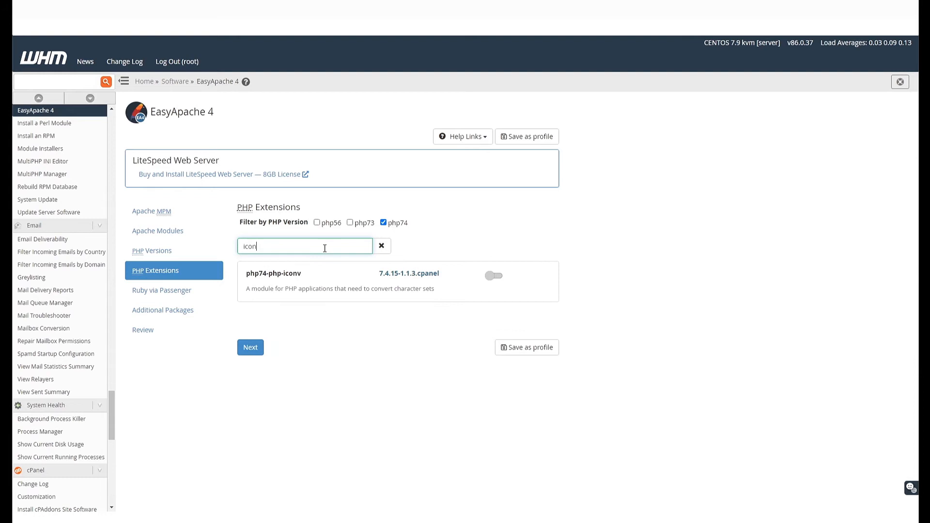
pyautogui.moveTo(493, 277)
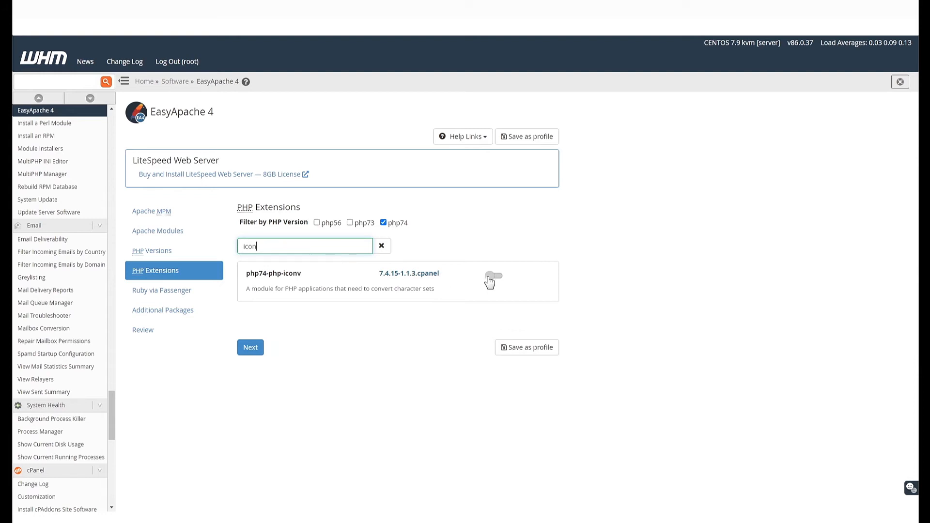
pyautogui.click(493, 276)
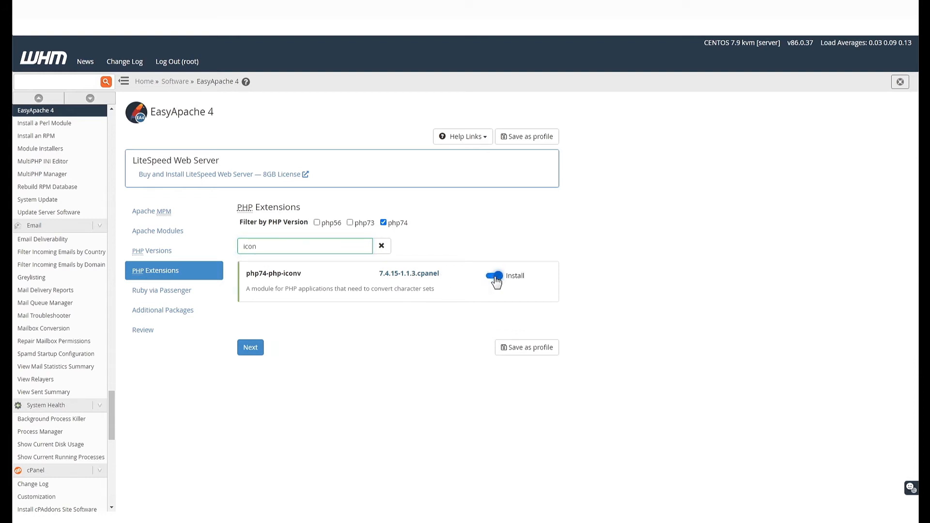
pyautogui.click(382, 245)
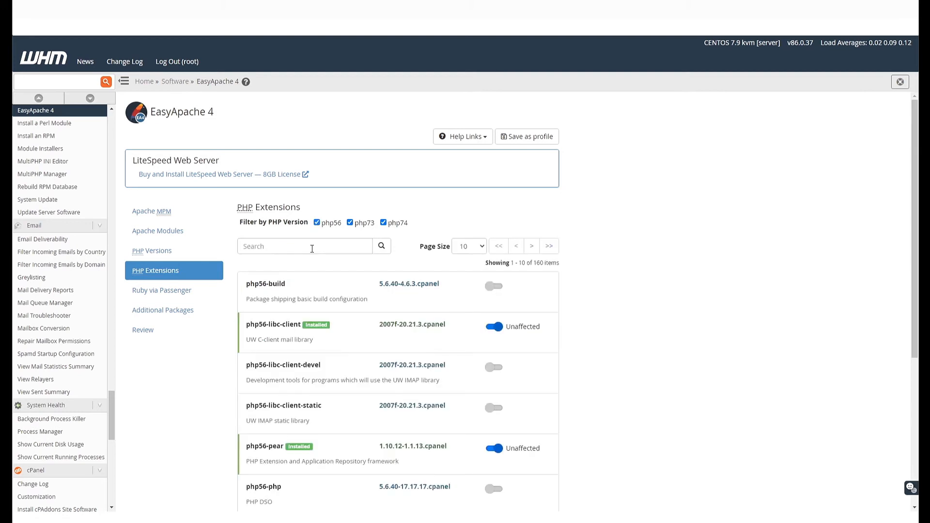
pyautogui.moveTo(191, 326)
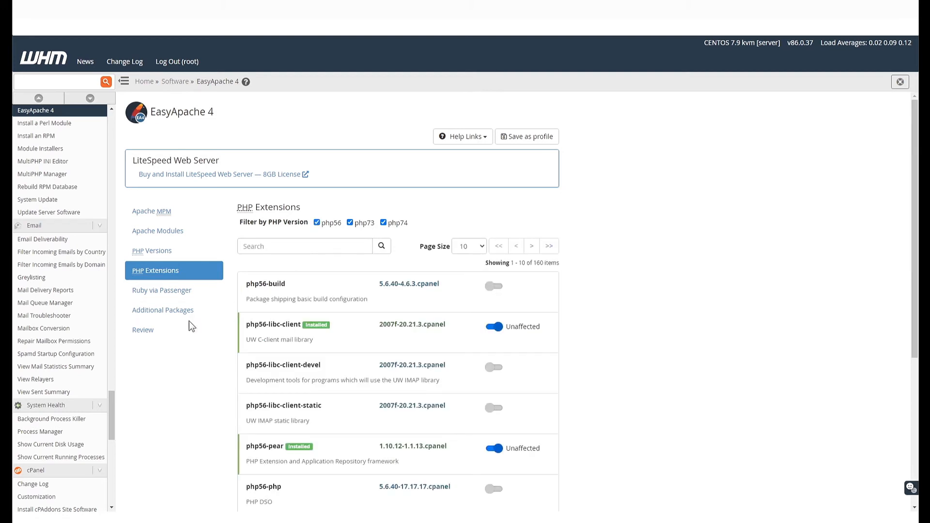
# Step: Scroll the Review step's install, uninstall and unaffected lists, noting mod_mpm_event, down to Provision
pyautogui.click(142, 330)
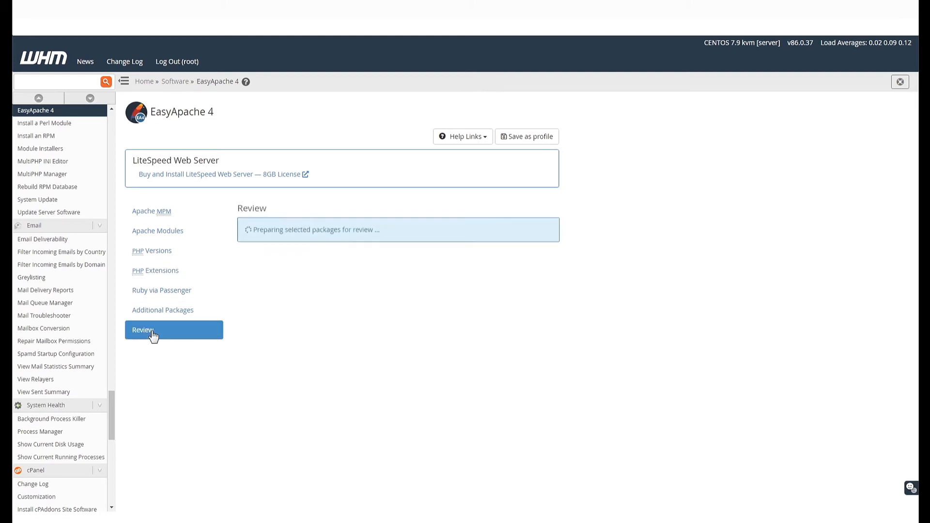
pyautogui.moveTo(356, 282)
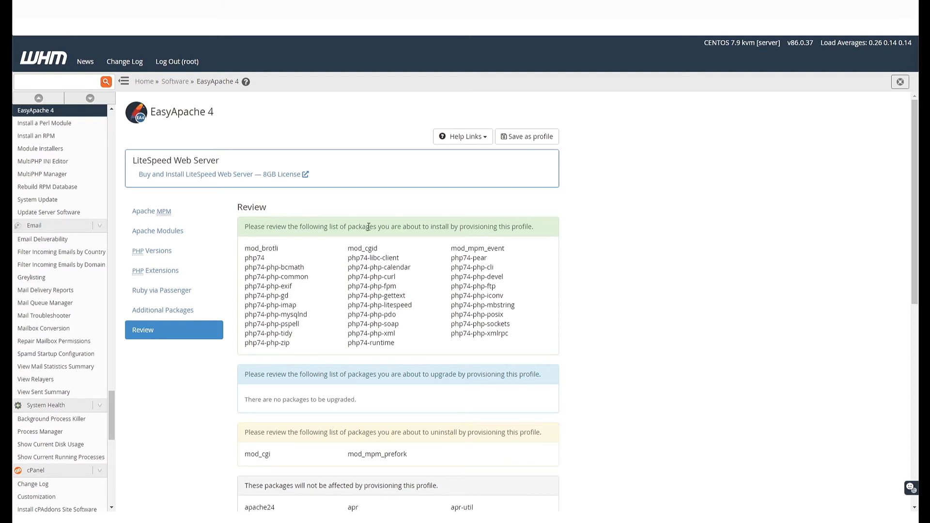
pyautogui.doubleClick(478, 249)
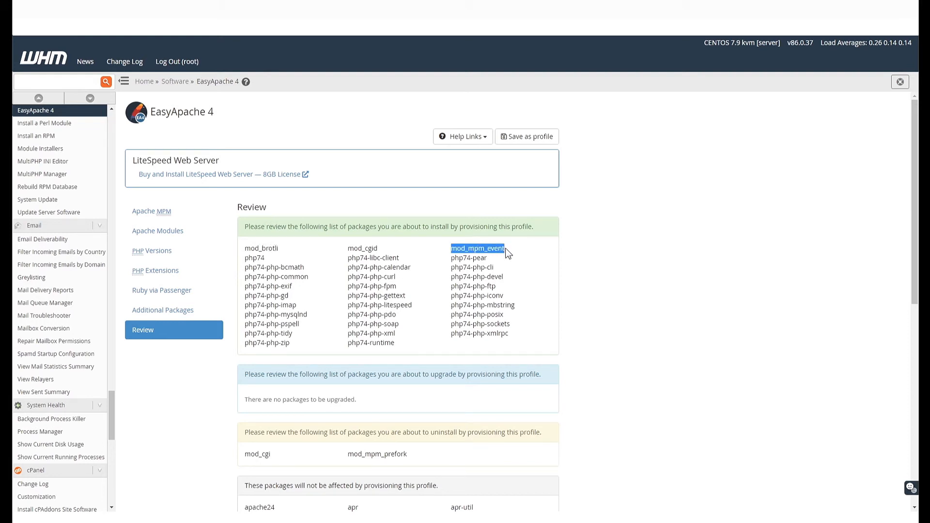
pyautogui.moveTo(389, 258)
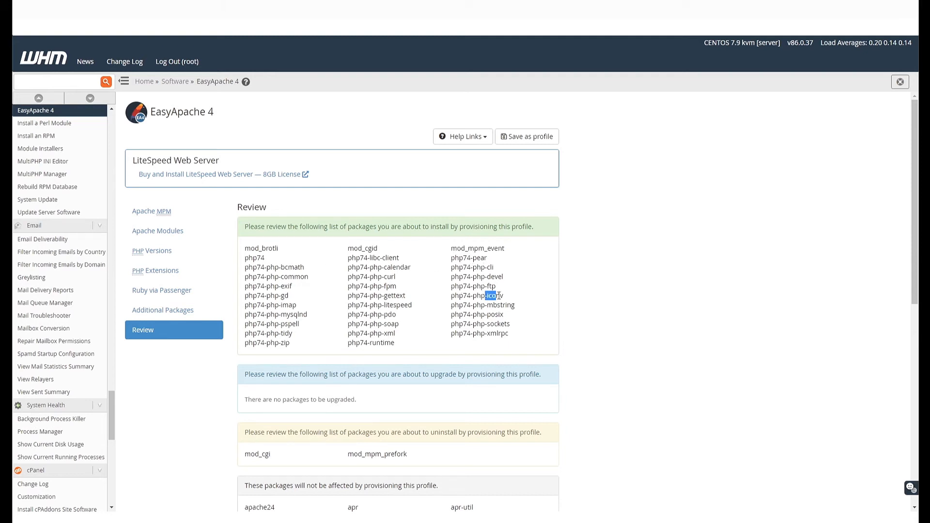
pyautogui.scroll(-3)
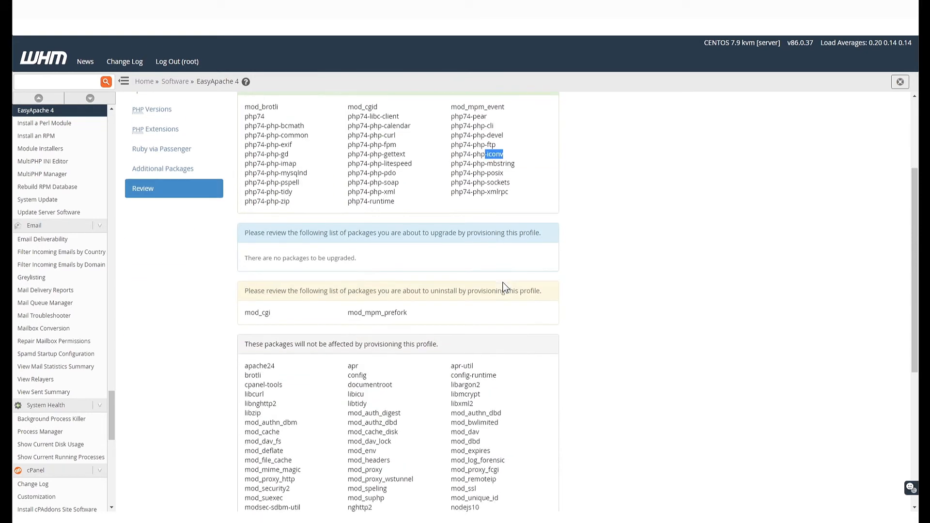
pyautogui.scroll(-3)
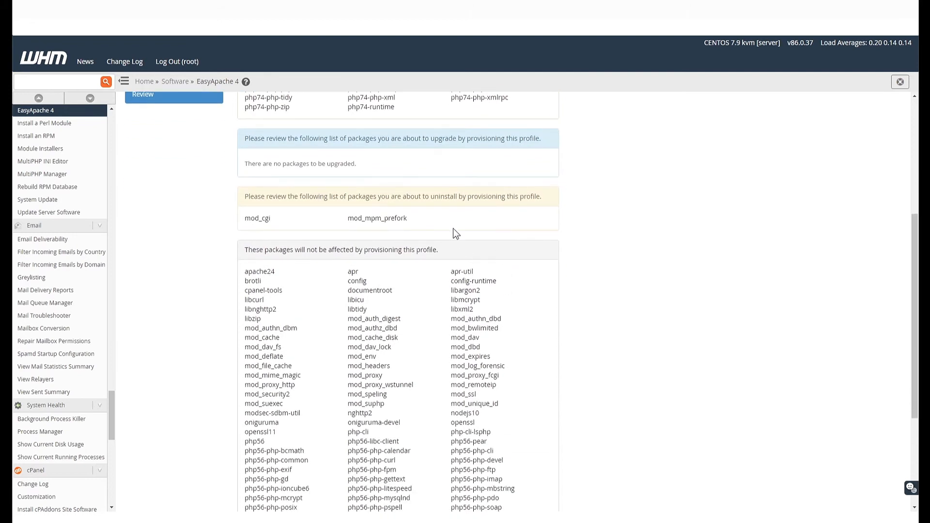
pyautogui.moveTo(462, 201)
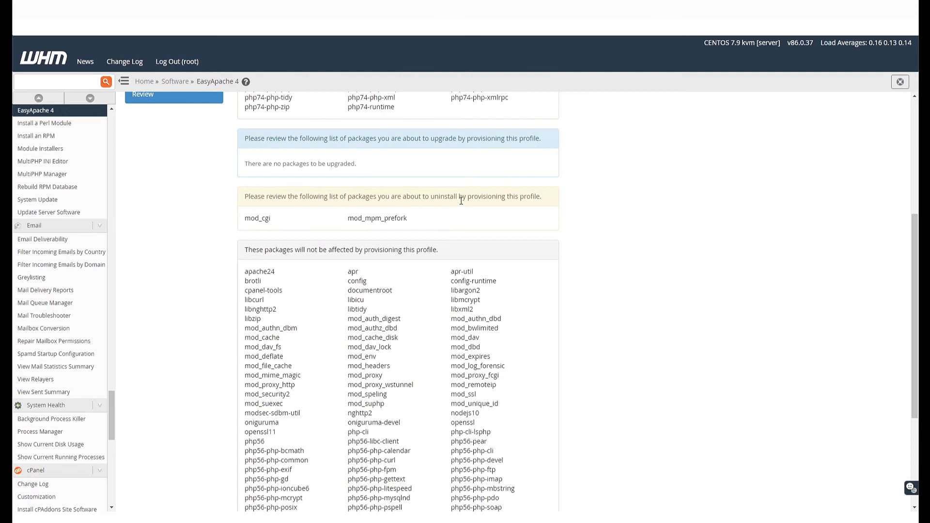
pyautogui.scroll(-3)
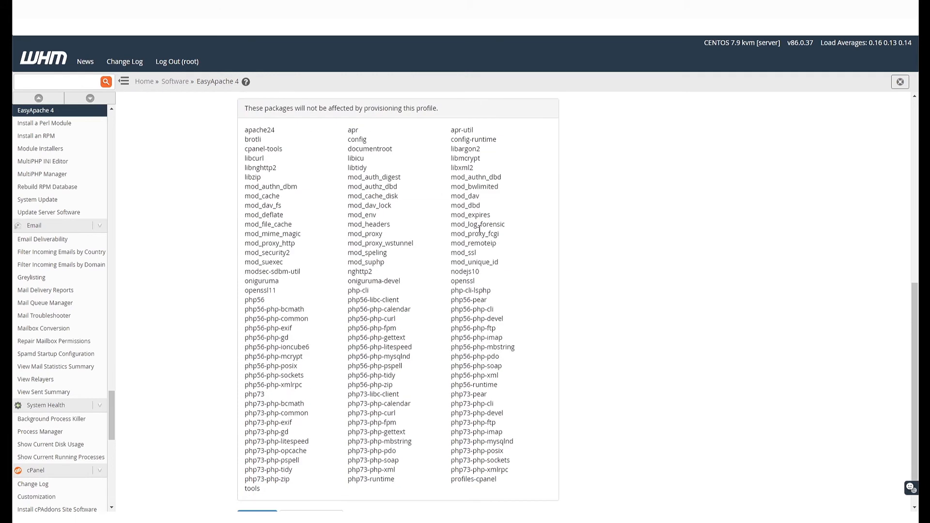
pyautogui.scroll(-3)
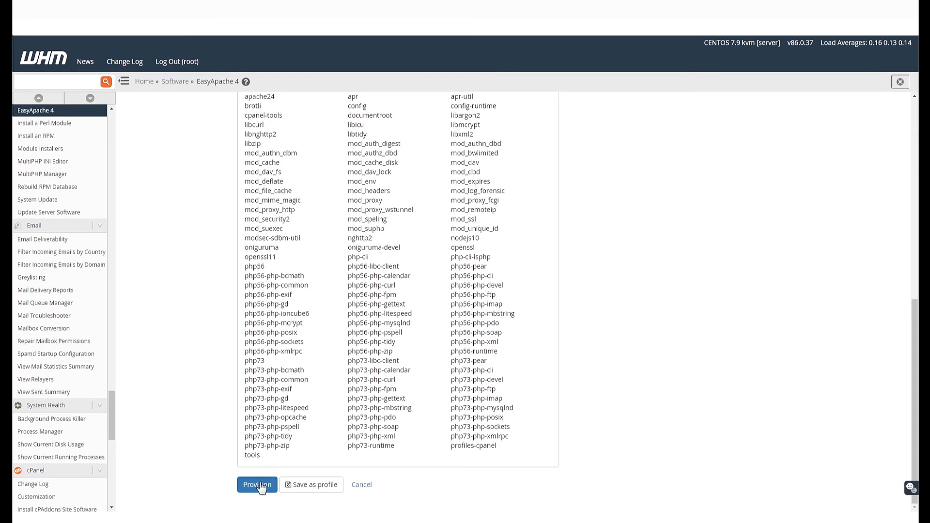
# Step: Provision the profile, wait for completion, and dismiss the results with Done
pyautogui.click(257, 485)
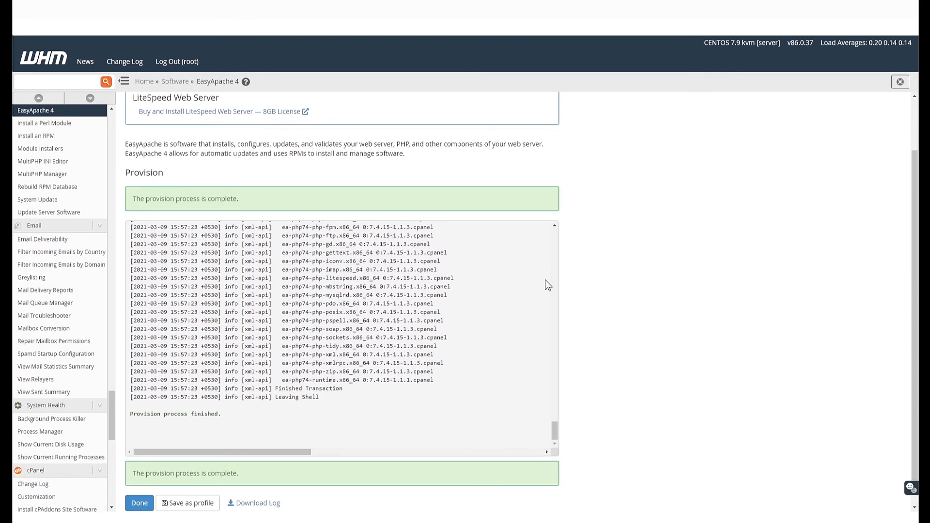
pyautogui.scroll(3)
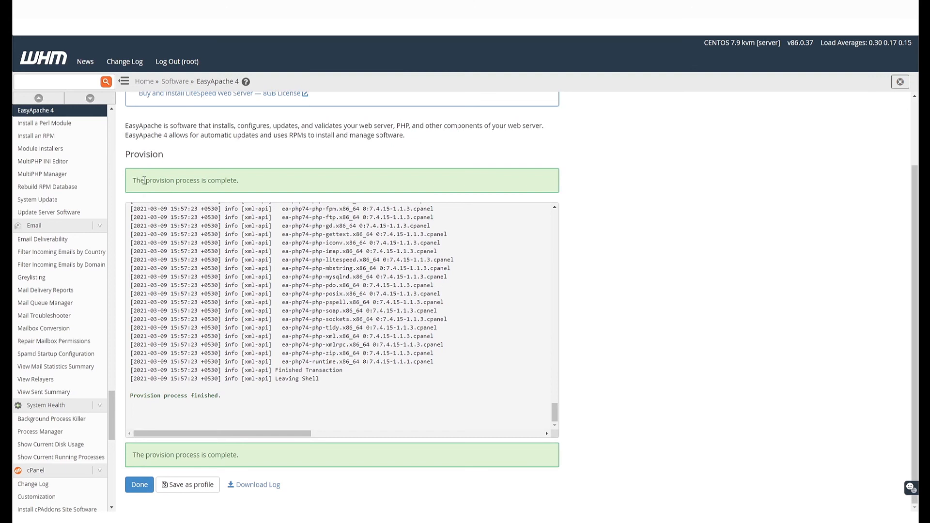
pyautogui.moveTo(140, 484)
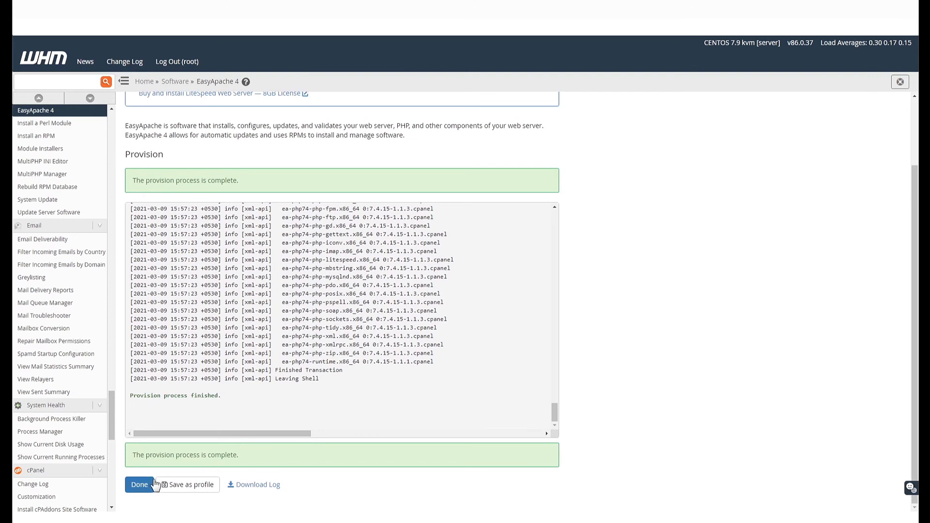
pyautogui.click(140, 484)
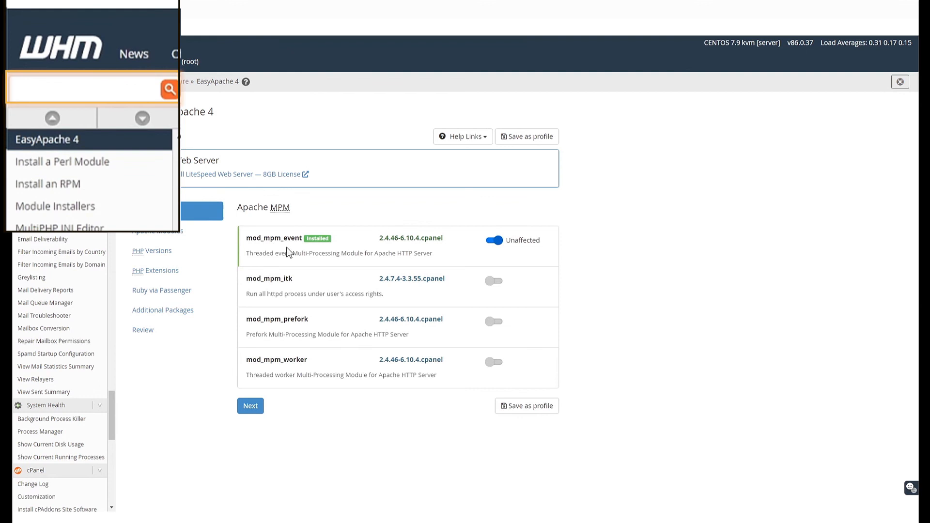
# Step: Search 'mul' in the WHM sidebar to list MultiPHP Manager
pyautogui.click(89, 89)
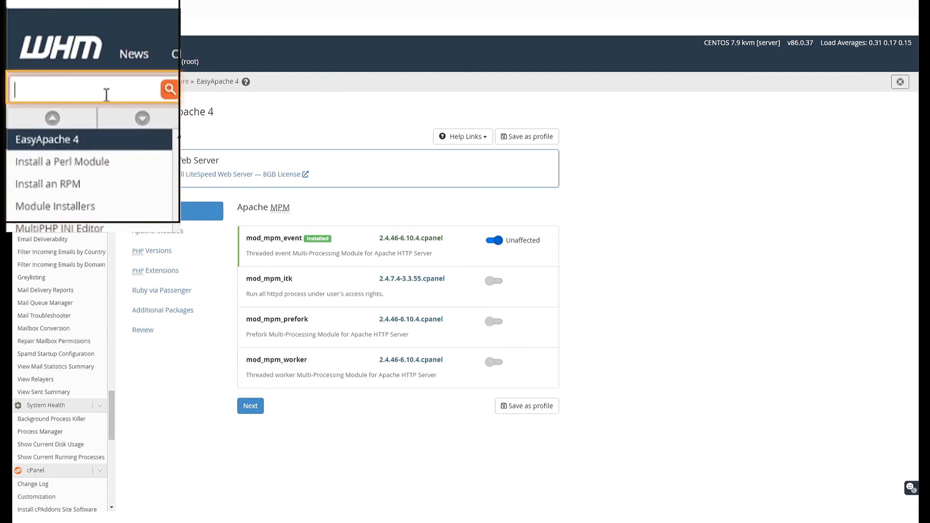
pyautogui.write('mult')
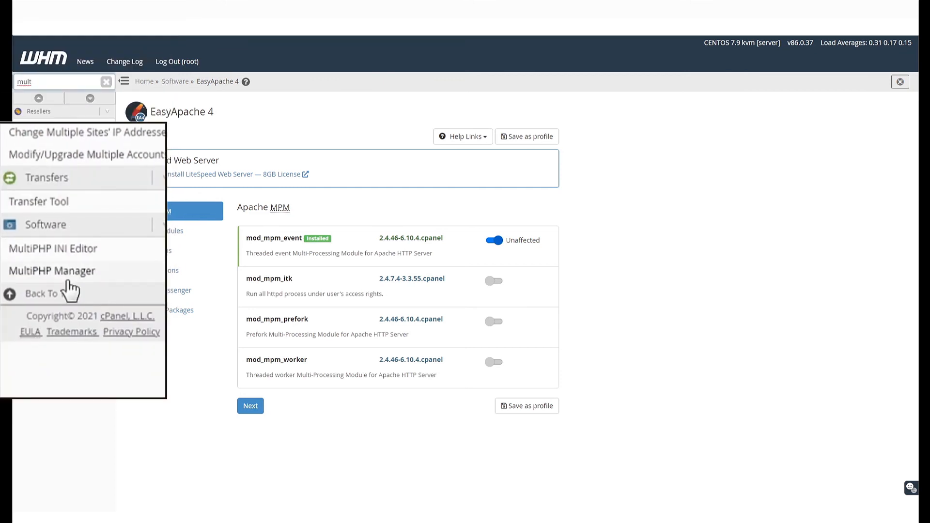
# Step: In MultiPHP Manager, set System PHP Version to PHP 7.4 (ea-php74) and apply it
pyautogui.click(51, 271)
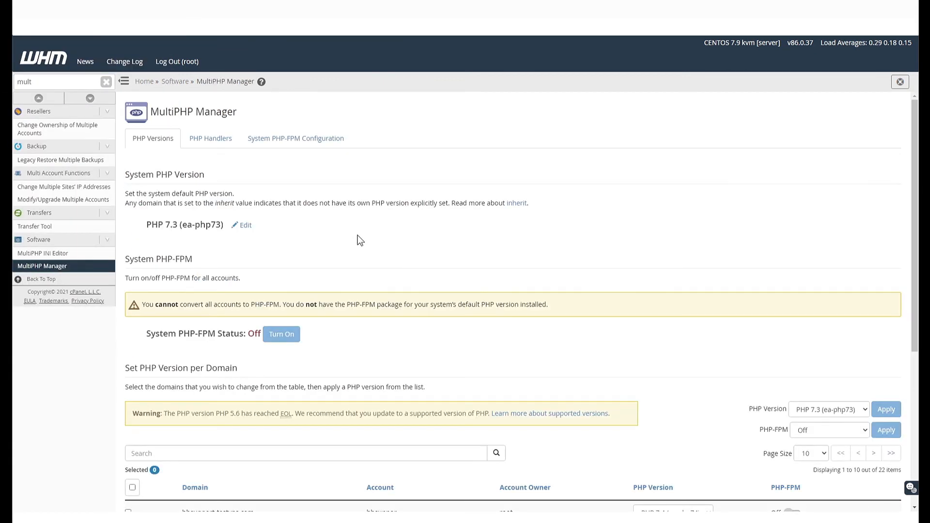
pyautogui.scroll(-3)
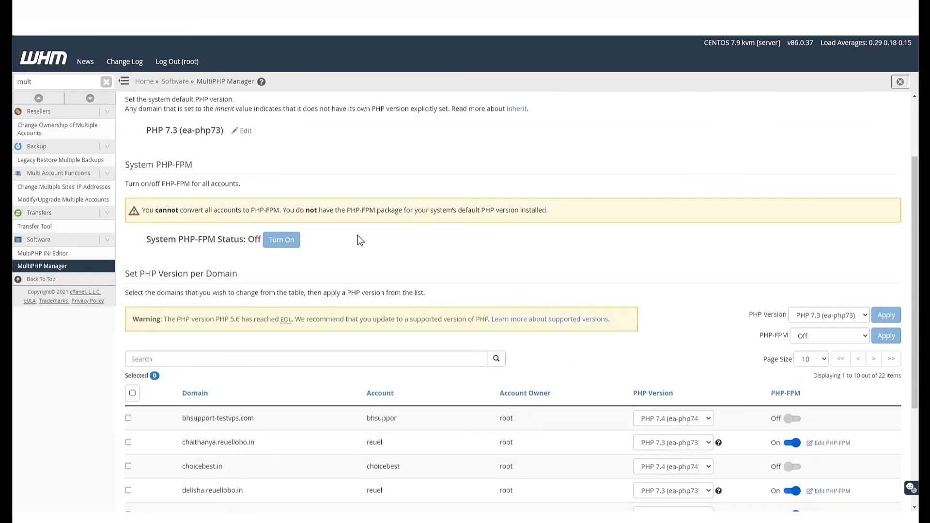
pyautogui.click(830, 314)
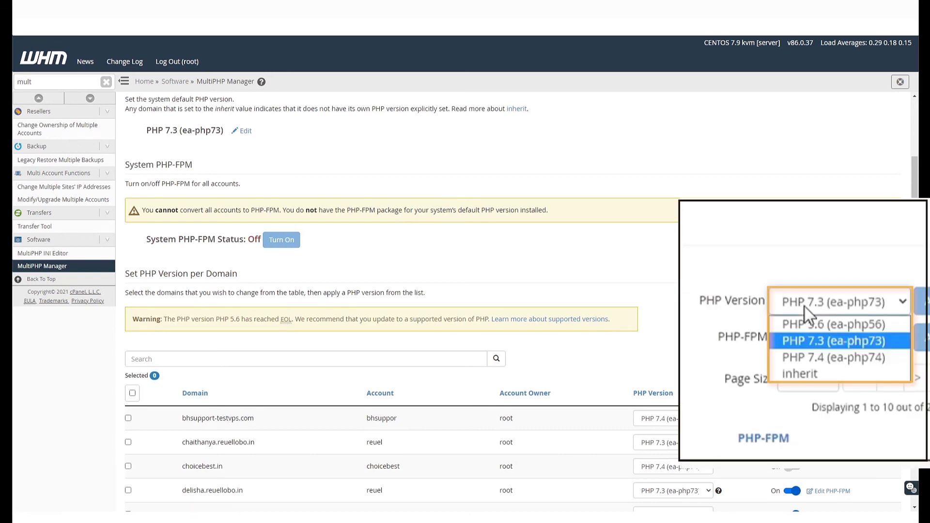
pyautogui.moveTo(822, 357)
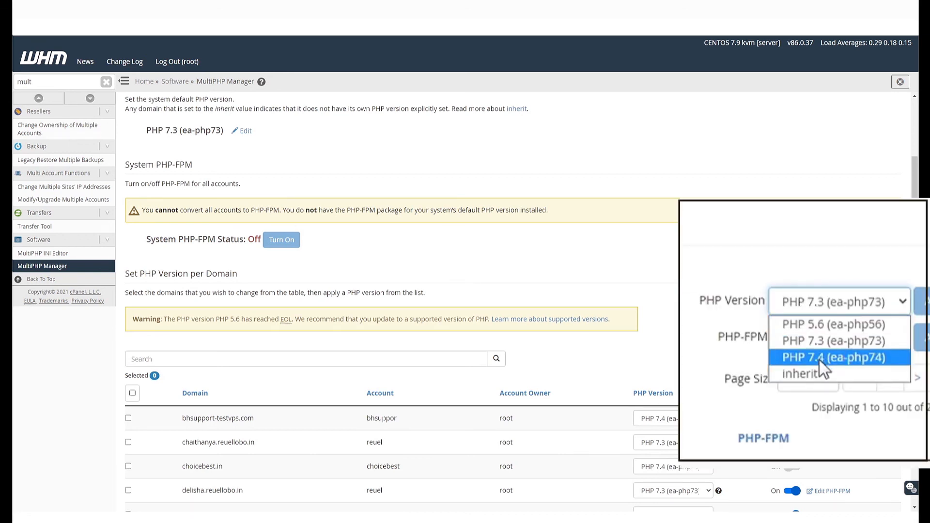
pyautogui.click(829, 337)
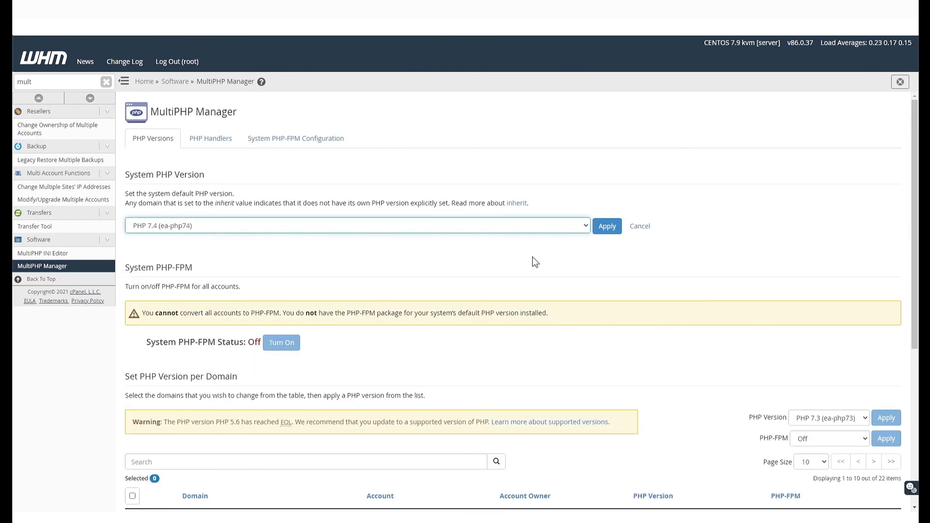
pyautogui.click(607, 226)
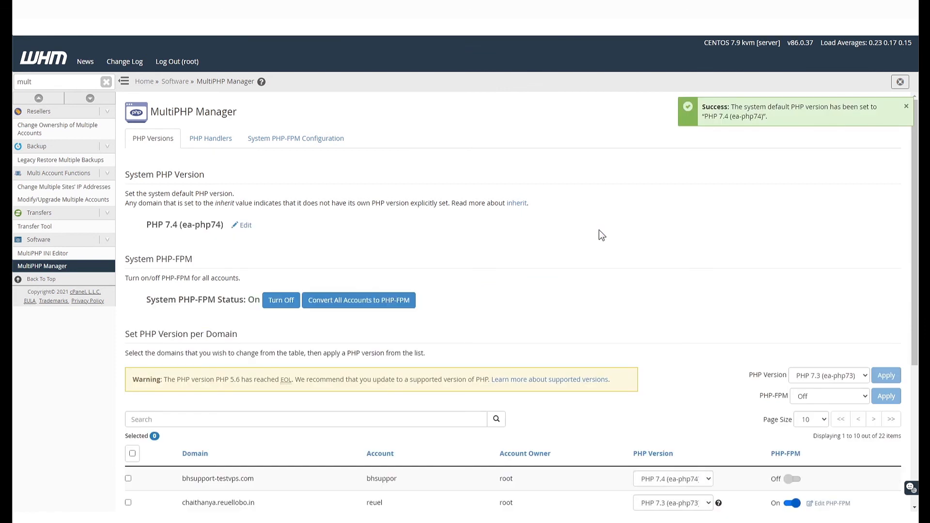
pyautogui.scroll(3)
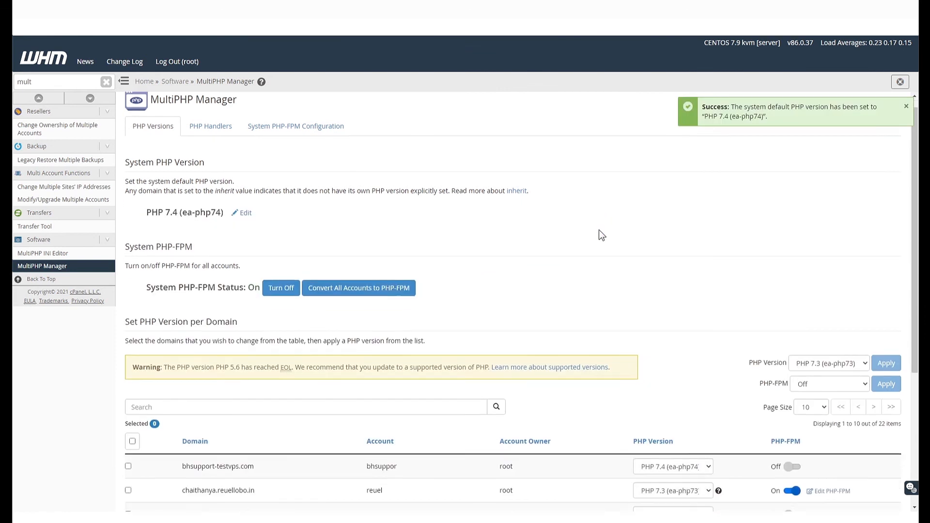
pyautogui.scroll(-3)
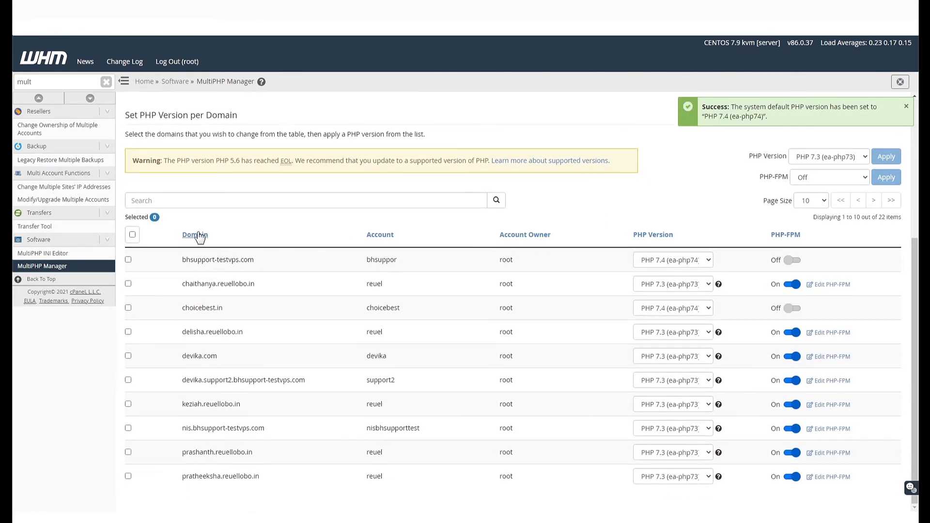
pyautogui.moveTo(682, 214)
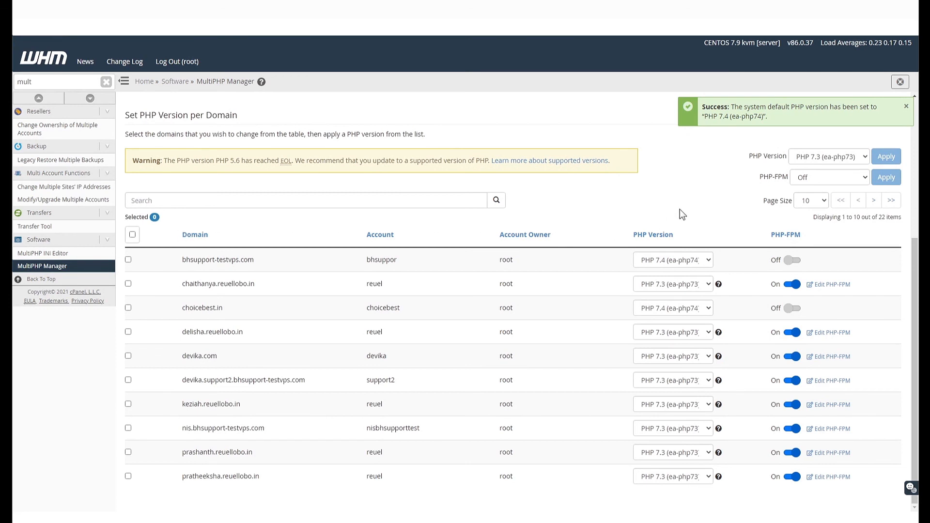
pyautogui.scroll(3)
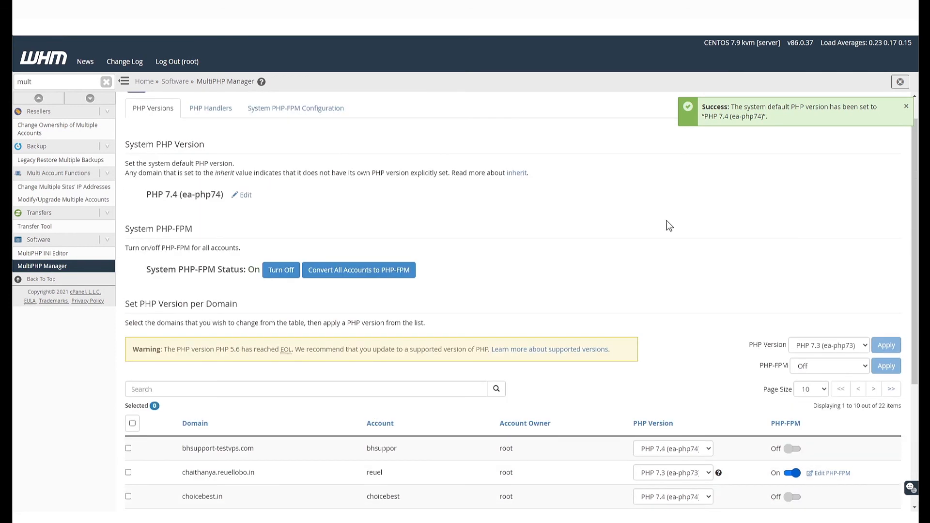
pyautogui.scroll(3)
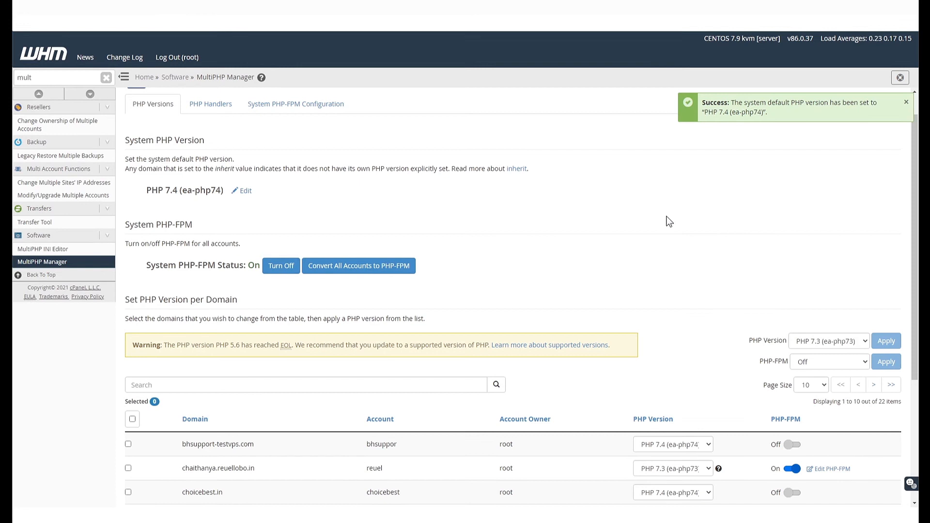